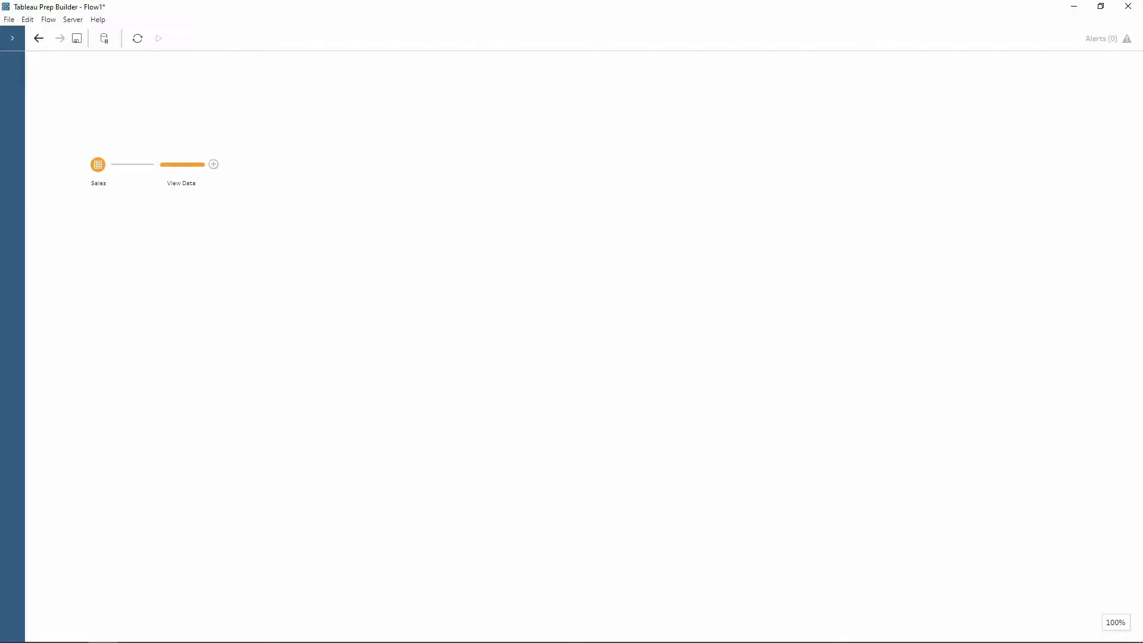
pyautogui.moveTo(215, 273)
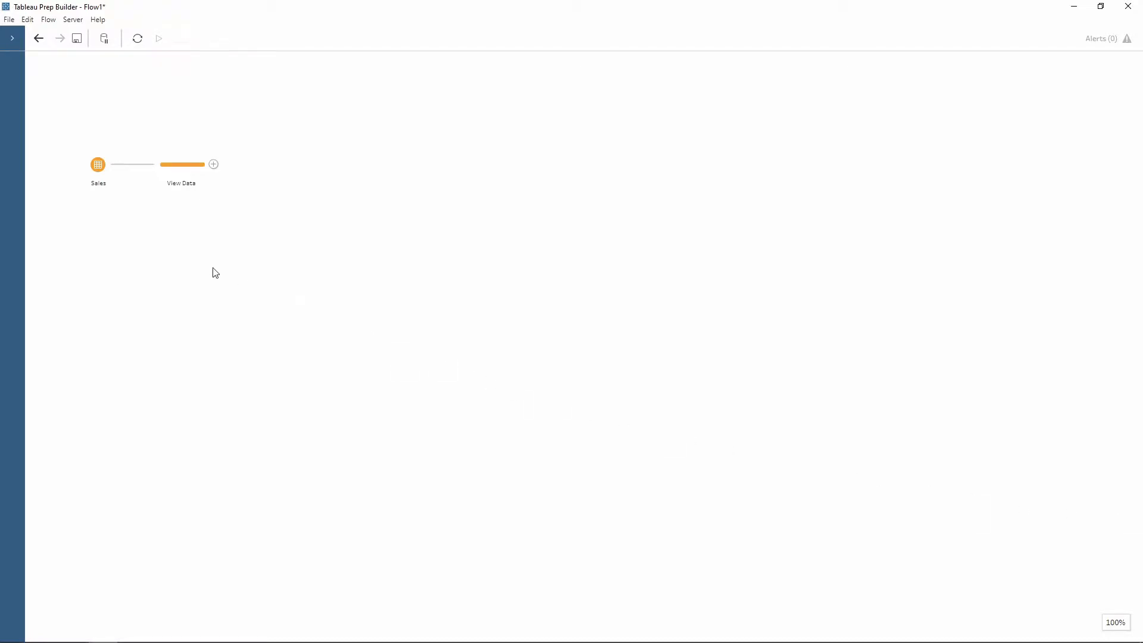
# Step: Review View Data's fields, then add Aggregate 1 after it from the Add menu
pyautogui.click(181, 165)
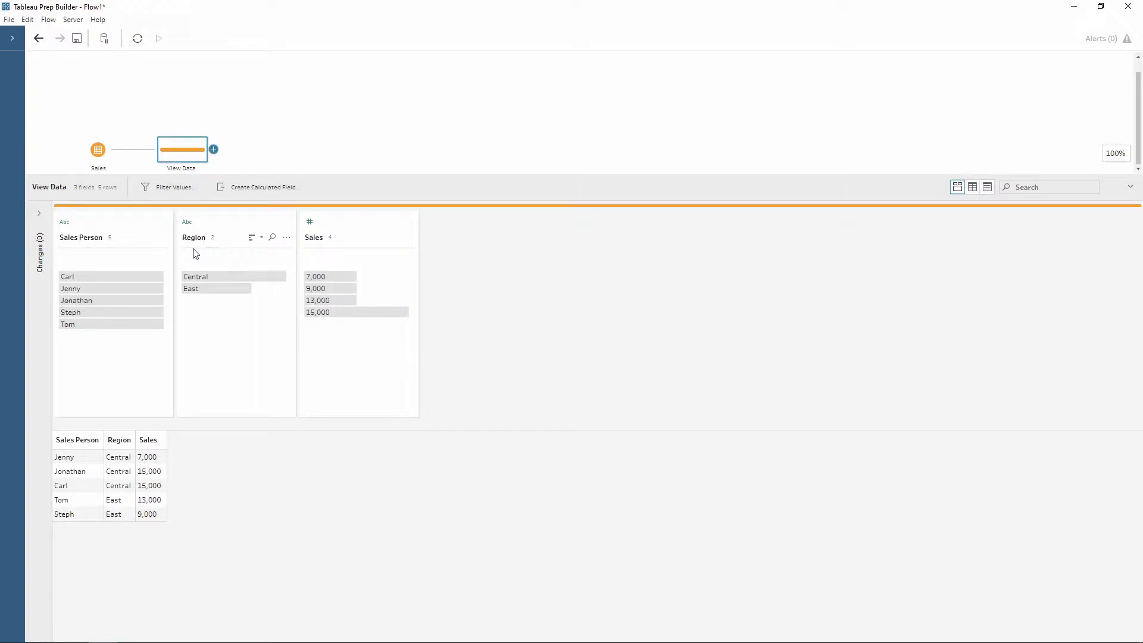
pyautogui.moveTo(414, 343)
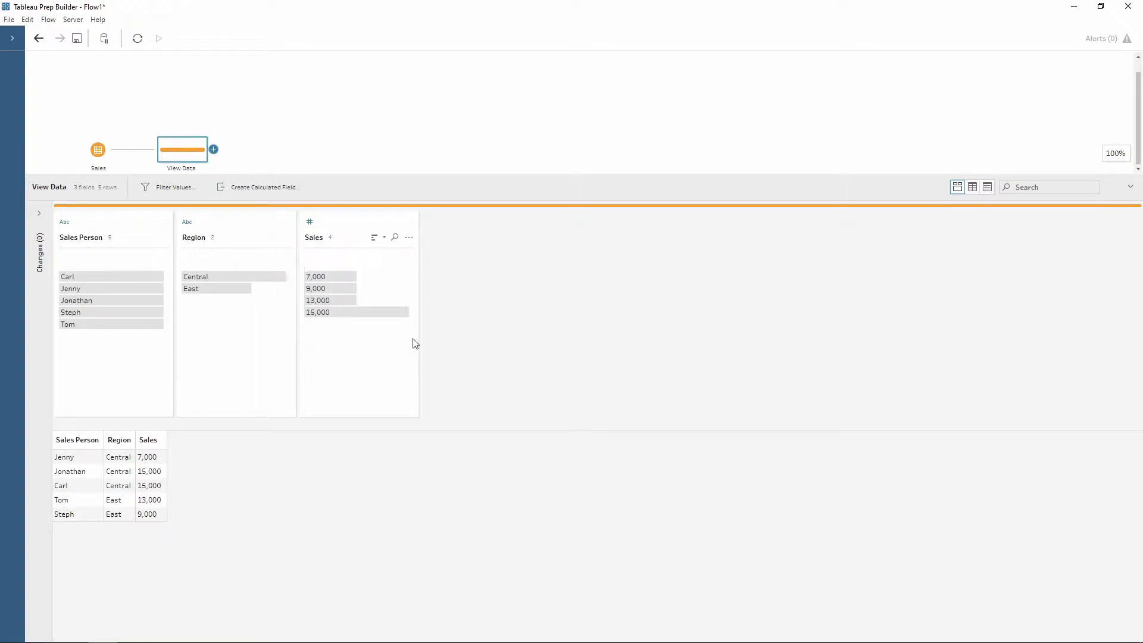
pyautogui.moveTo(507, 347)
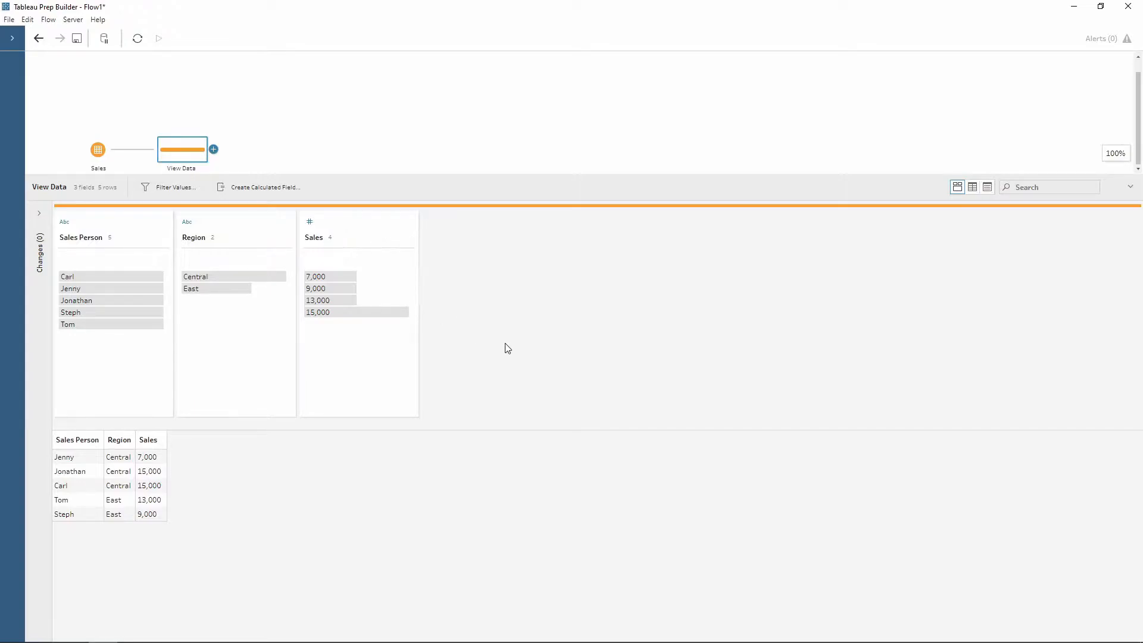
pyautogui.moveTo(532, 361)
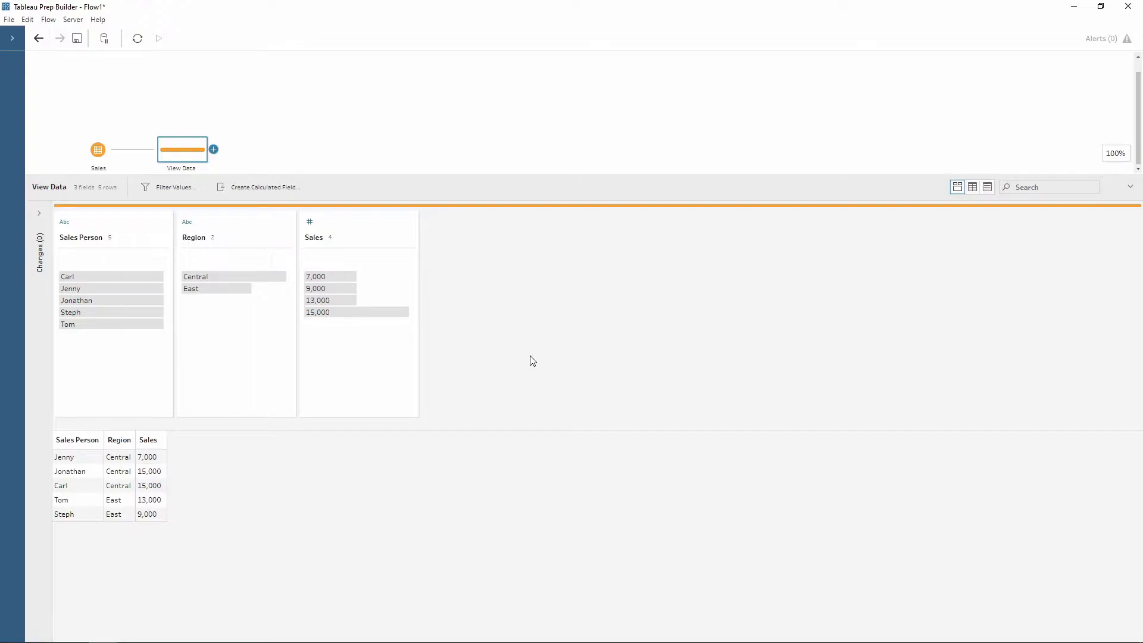
pyautogui.moveTo(511, 339)
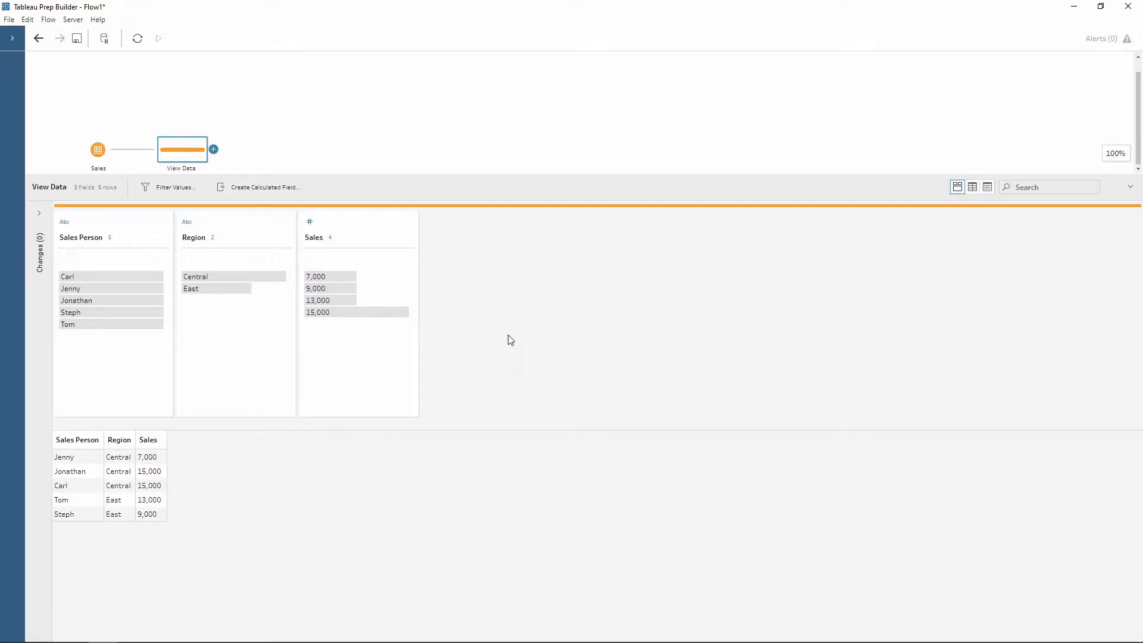
pyautogui.moveTo(413, 437)
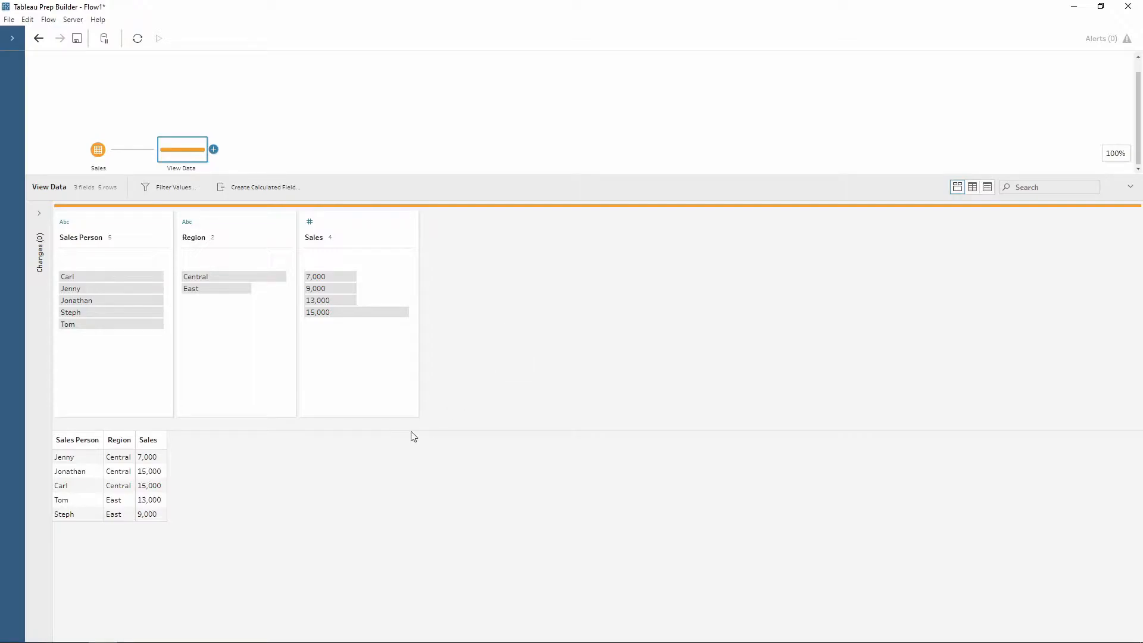
pyautogui.moveTo(207, 466)
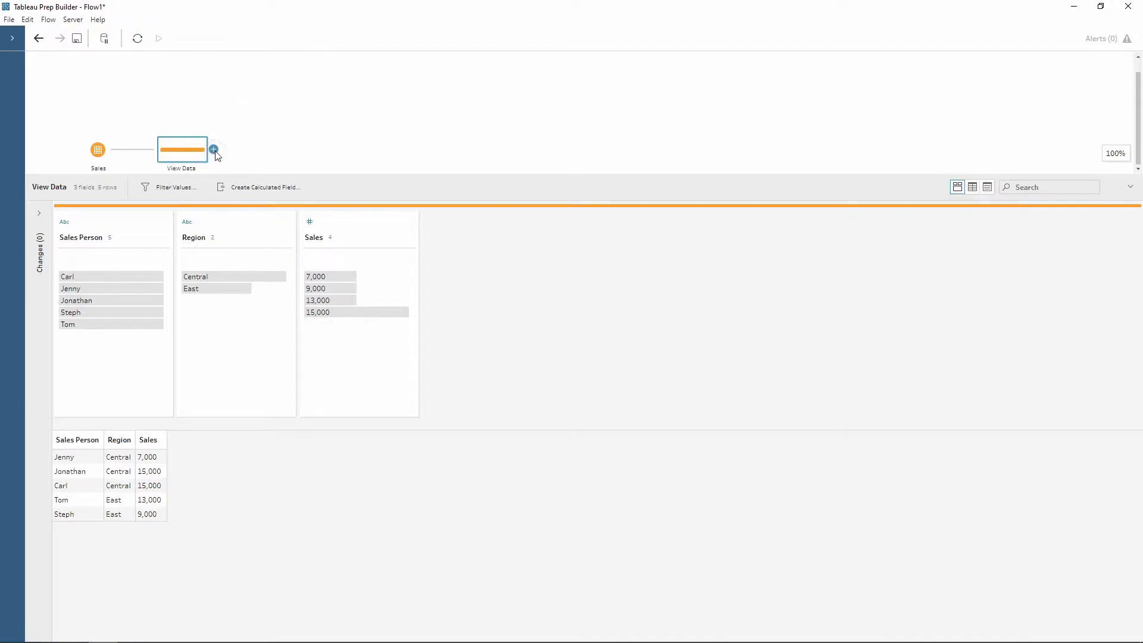
pyautogui.click(213, 150)
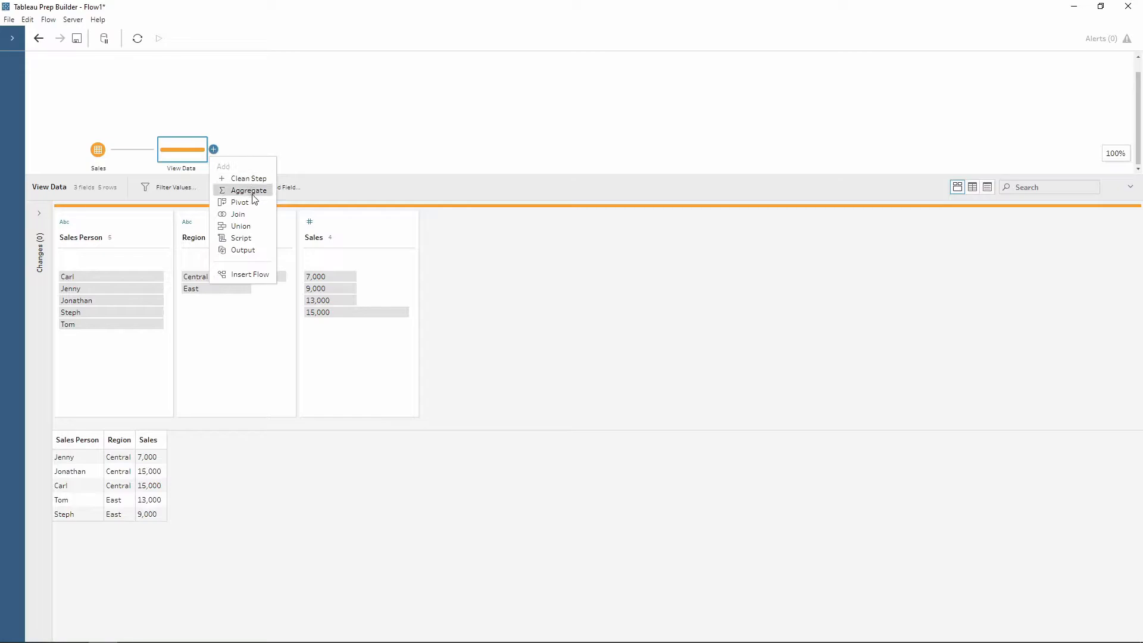
pyautogui.moveTo(251, 190)
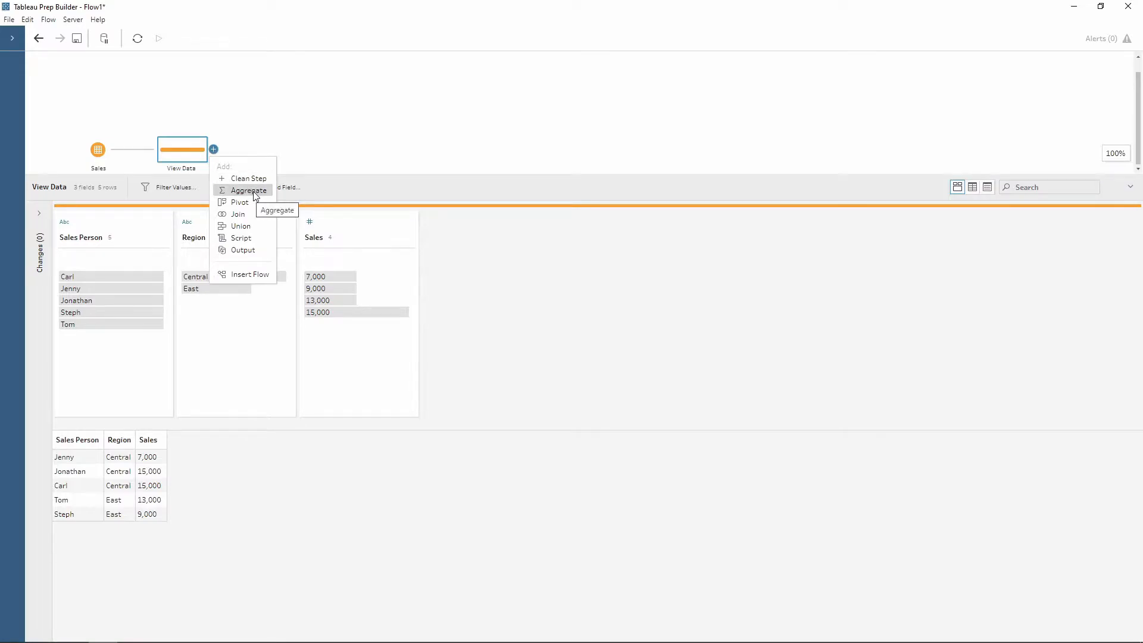
pyautogui.click(250, 191)
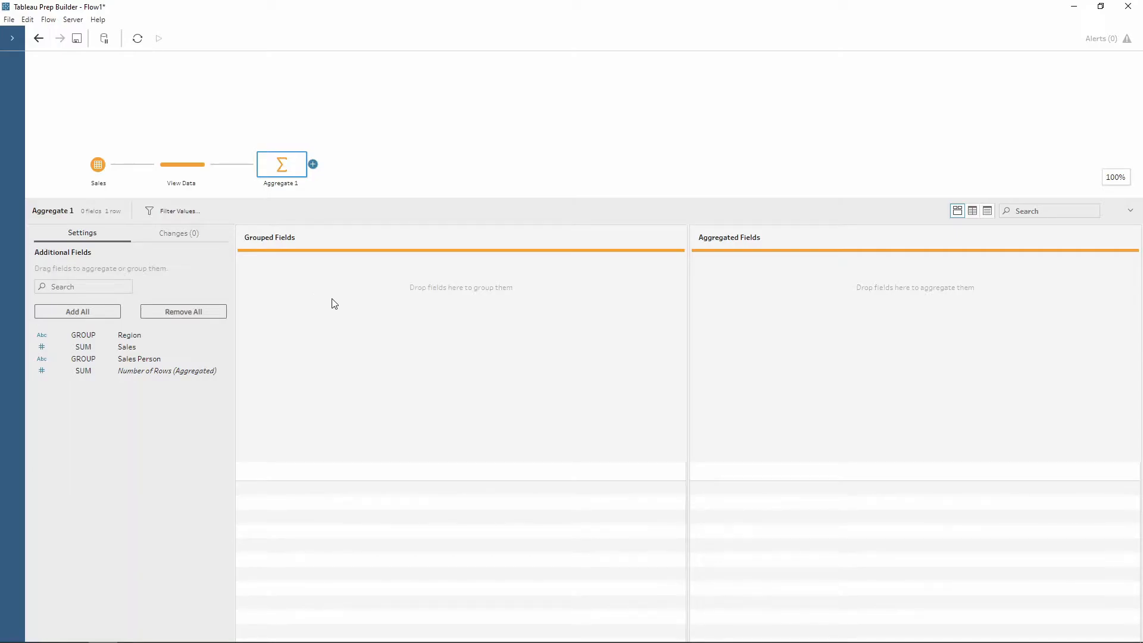
pyautogui.moveTo(823, 294)
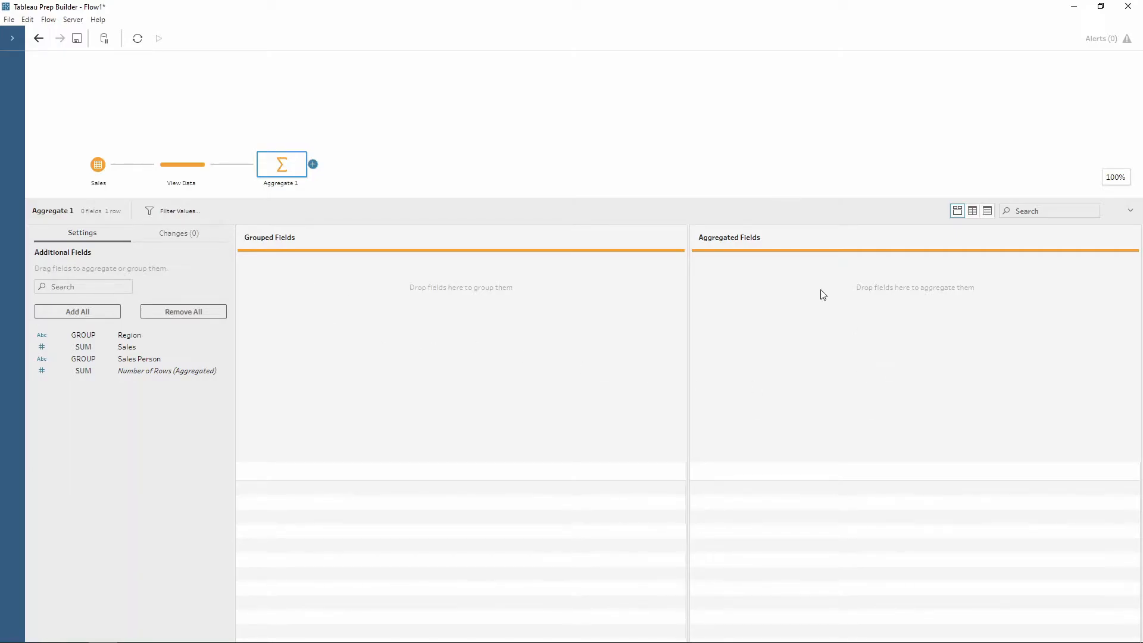
pyautogui.moveTo(630, 329)
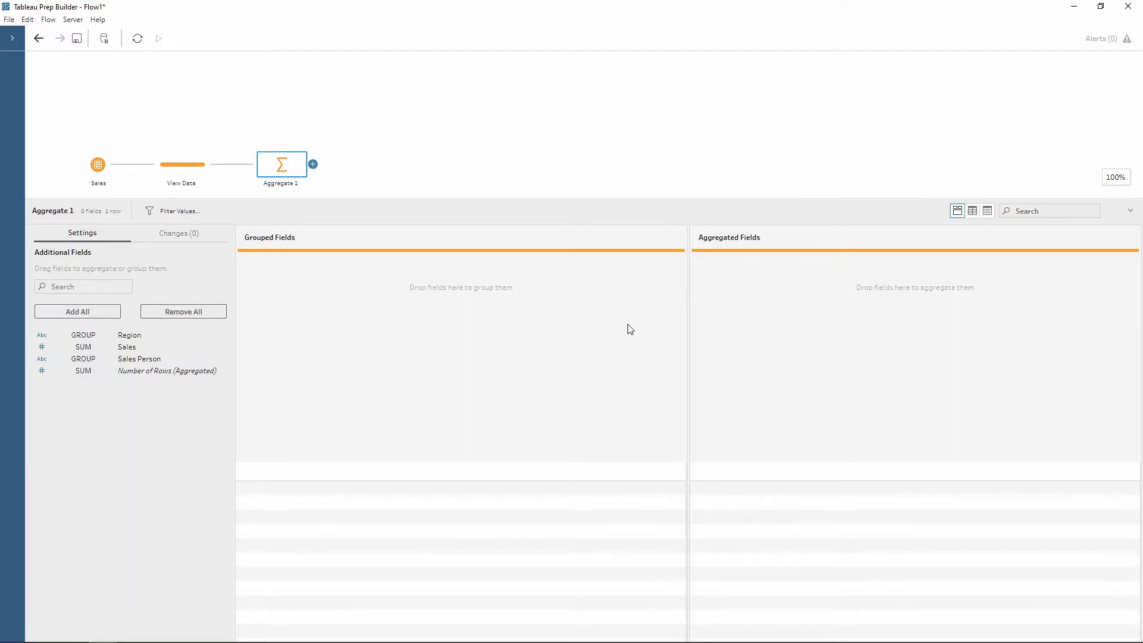
pyautogui.moveTo(589, 352)
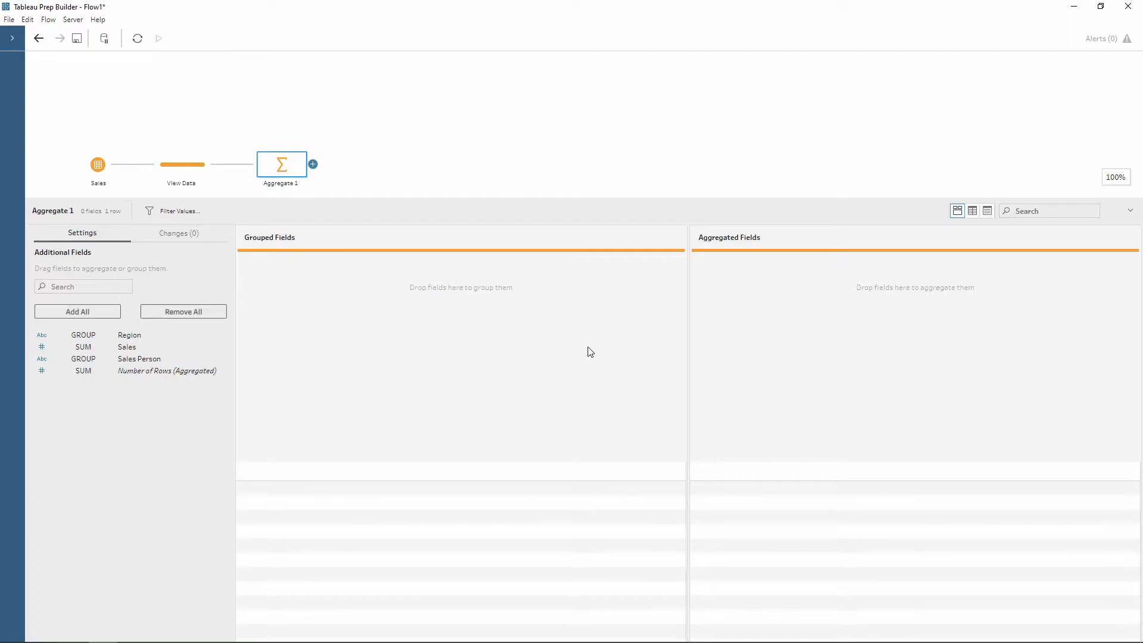
pyautogui.moveTo(509, 356)
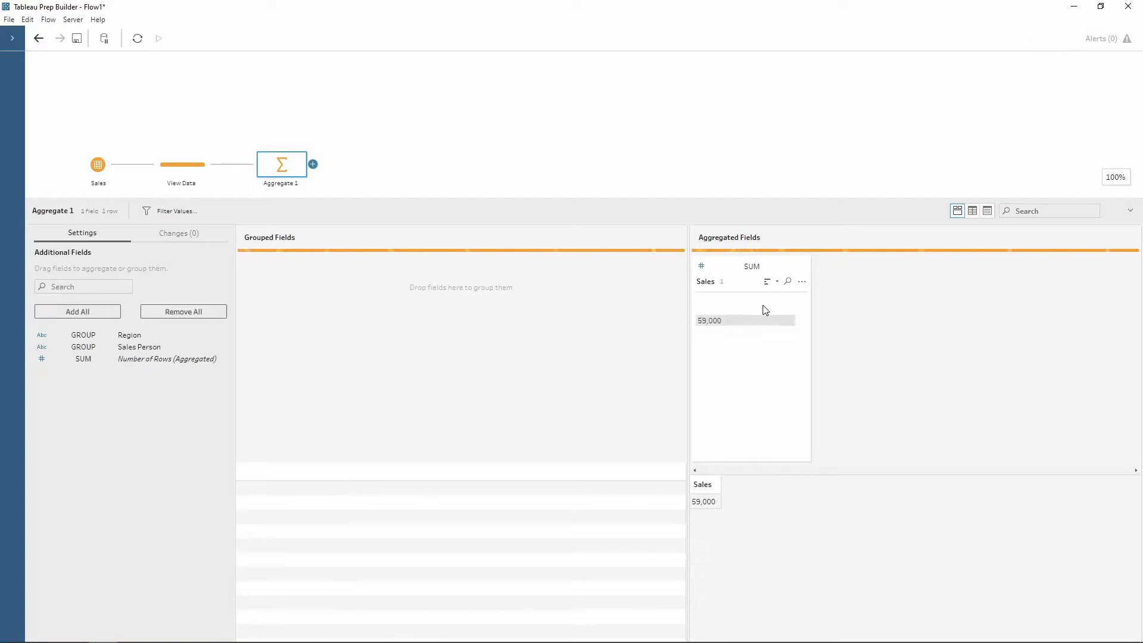
pyautogui.moveTo(721, 328)
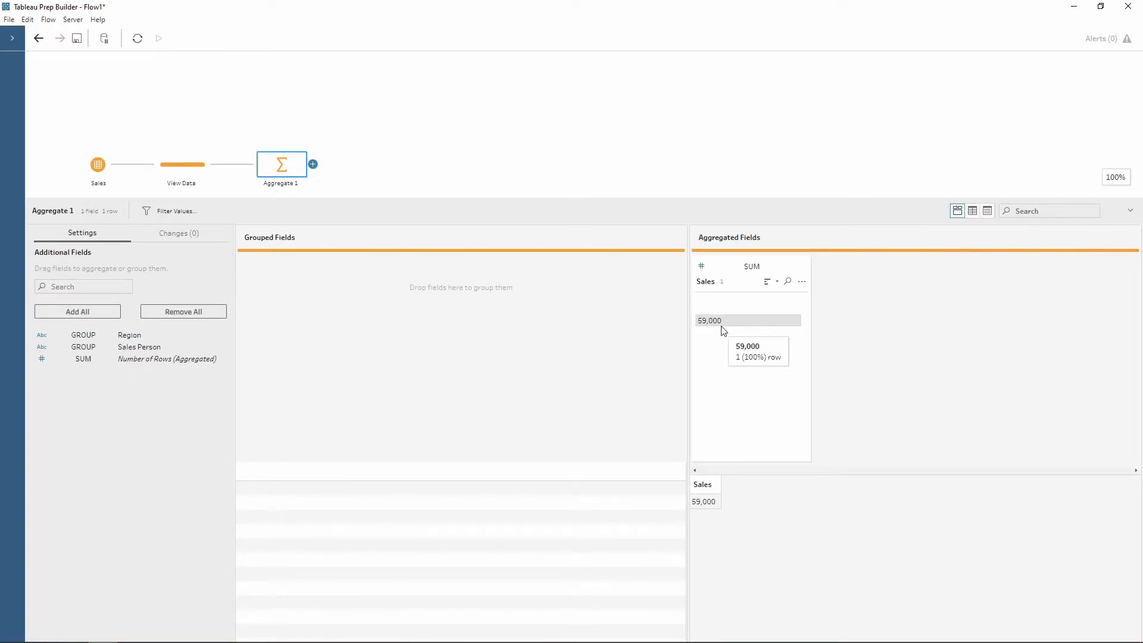
pyautogui.moveTo(722, 345)
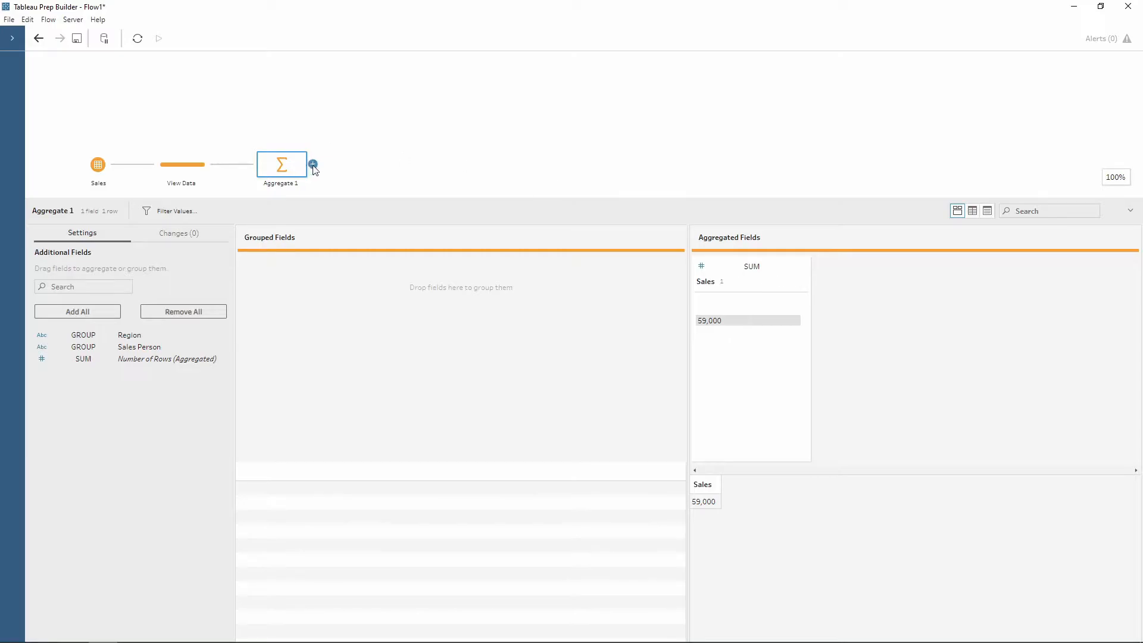
# Step: Add Clean 1 after Aggregate 1, carrying the summed Sales of 59,000
pyautogui.click(313, 163)
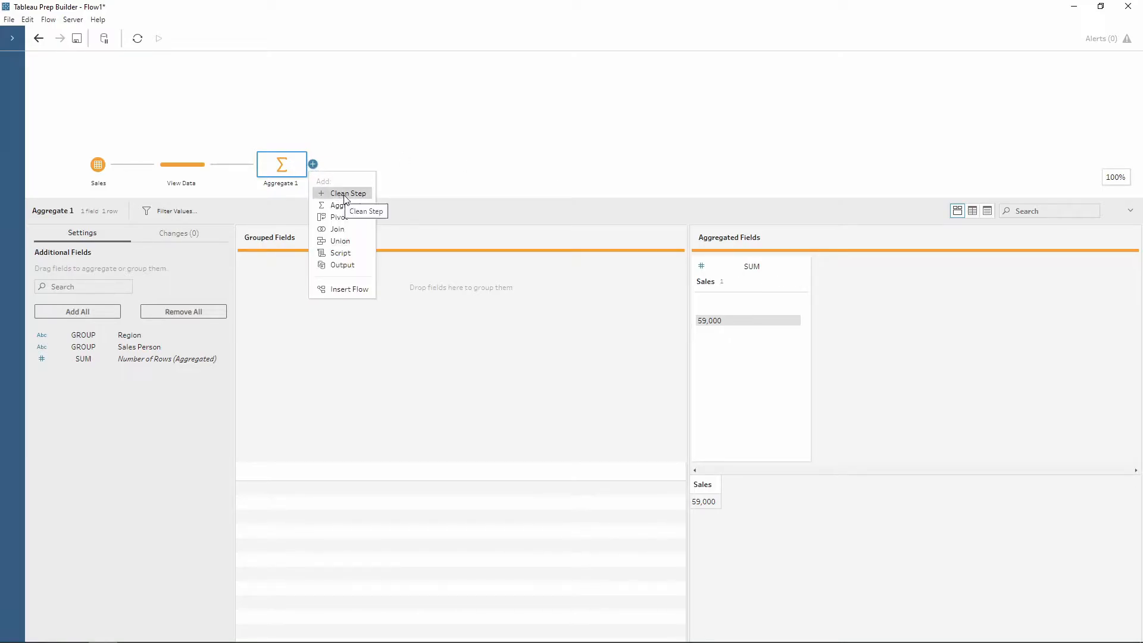
pyautogui.click(348, 193)
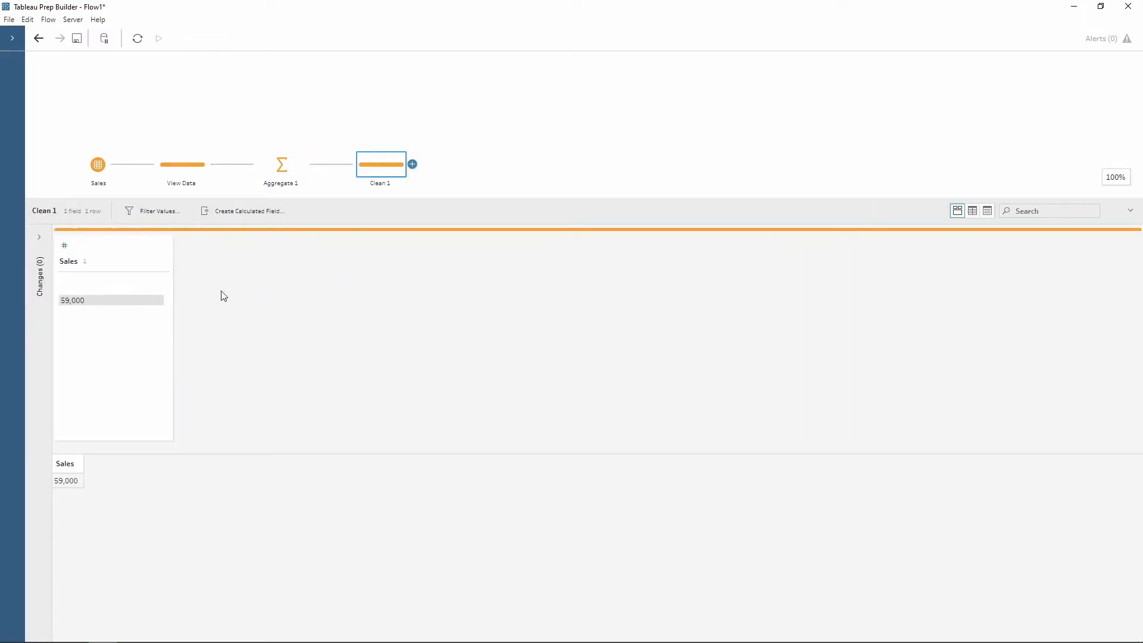
pyautogui.moveTo(203, 282)
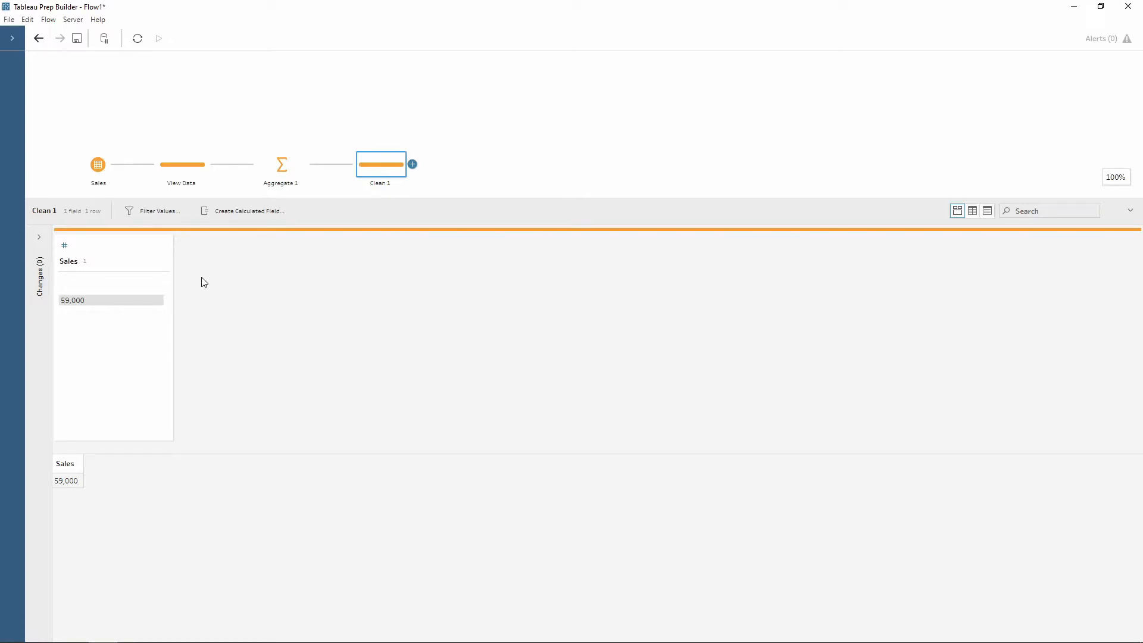
pyautogui.moveTo(108, 327)
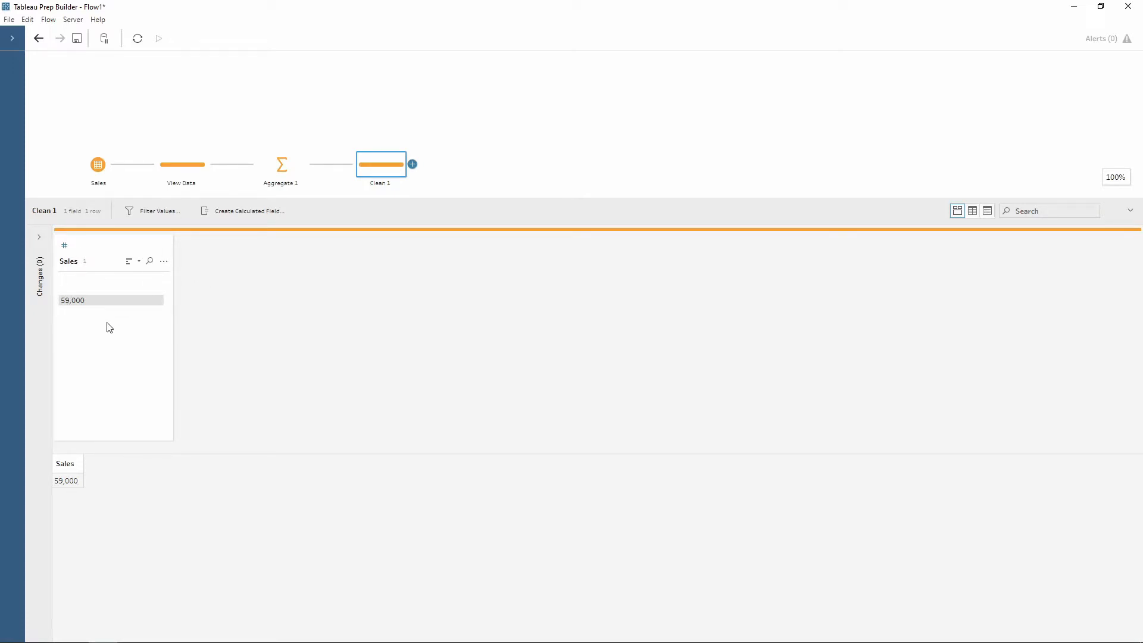
pyautogui.moveTo(281, 164)
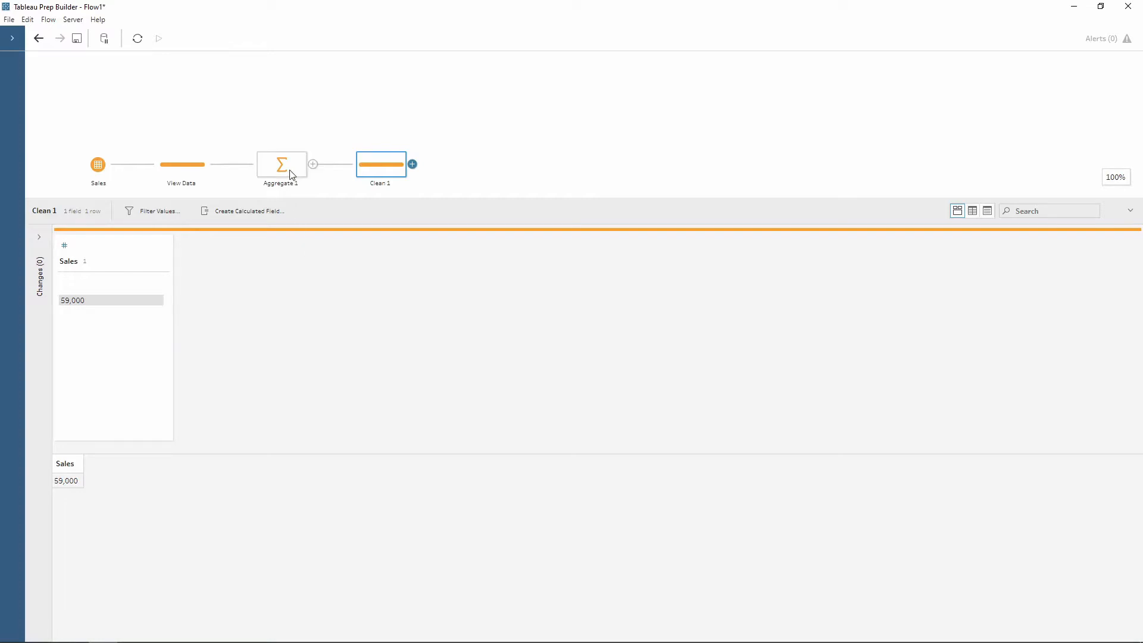
# Step: Sum Sales by Region in Aggregate 1, confirming Central 37,000 and East 22,000 in Clean 1
pyautogui.click(281, 164)
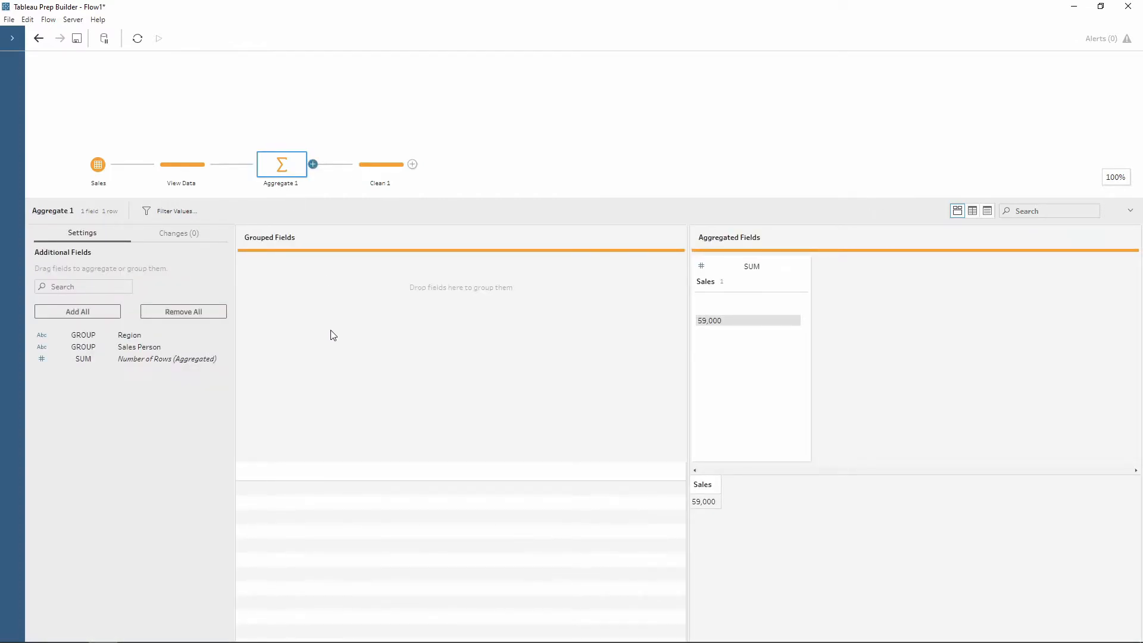
pyautogui.moveTo(129, 334)
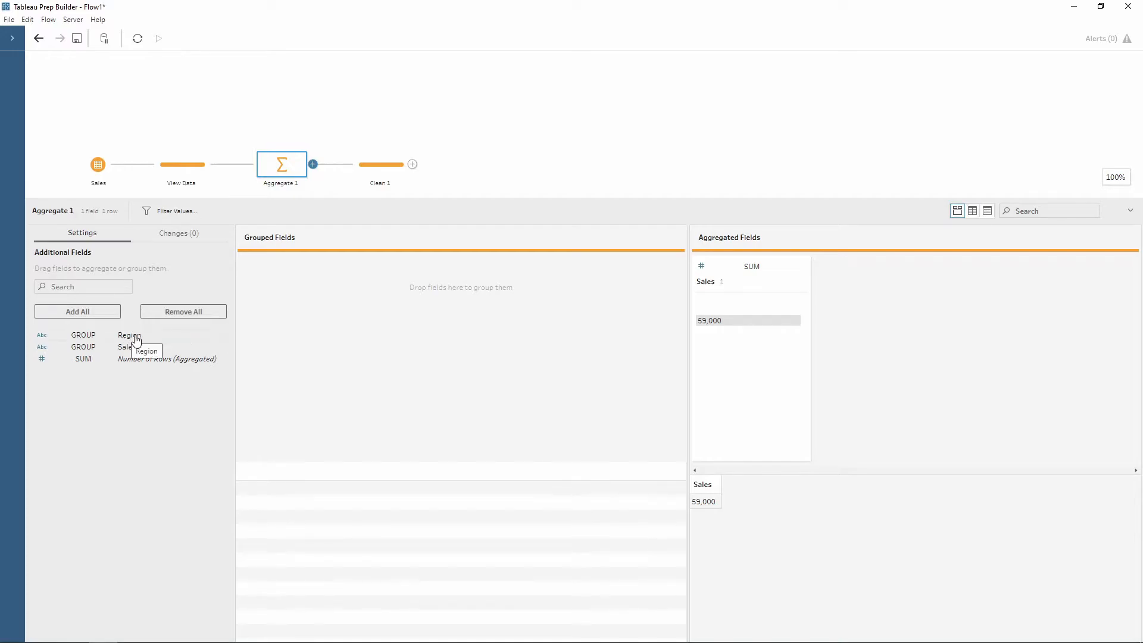
pyautogui.moveTo(129, 339)
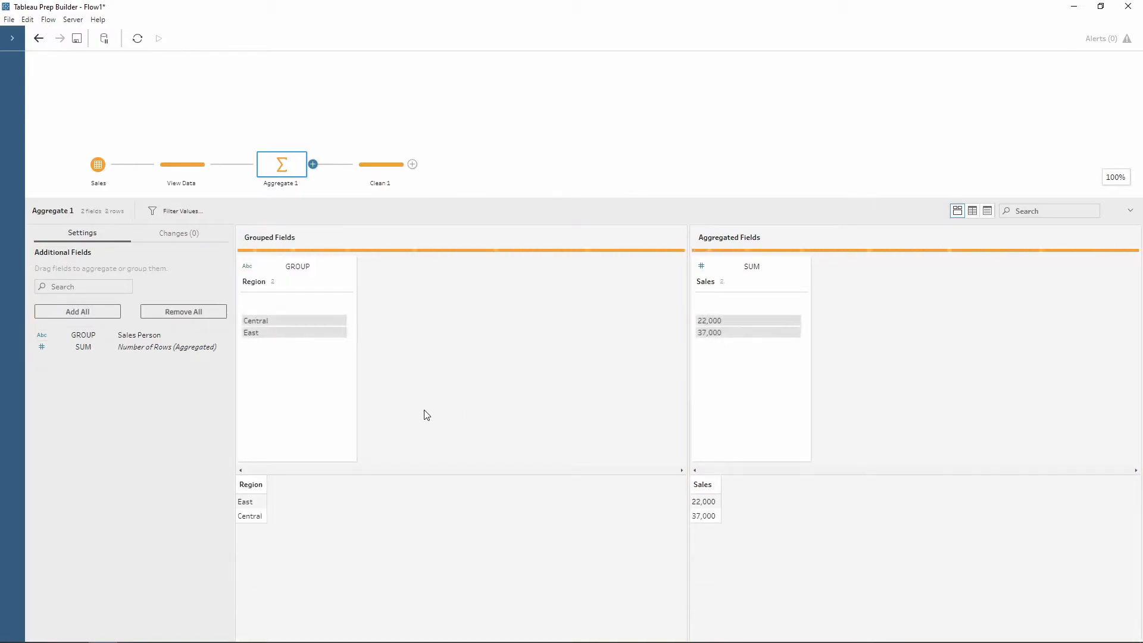
pyautogui.moveTo(285, 324)
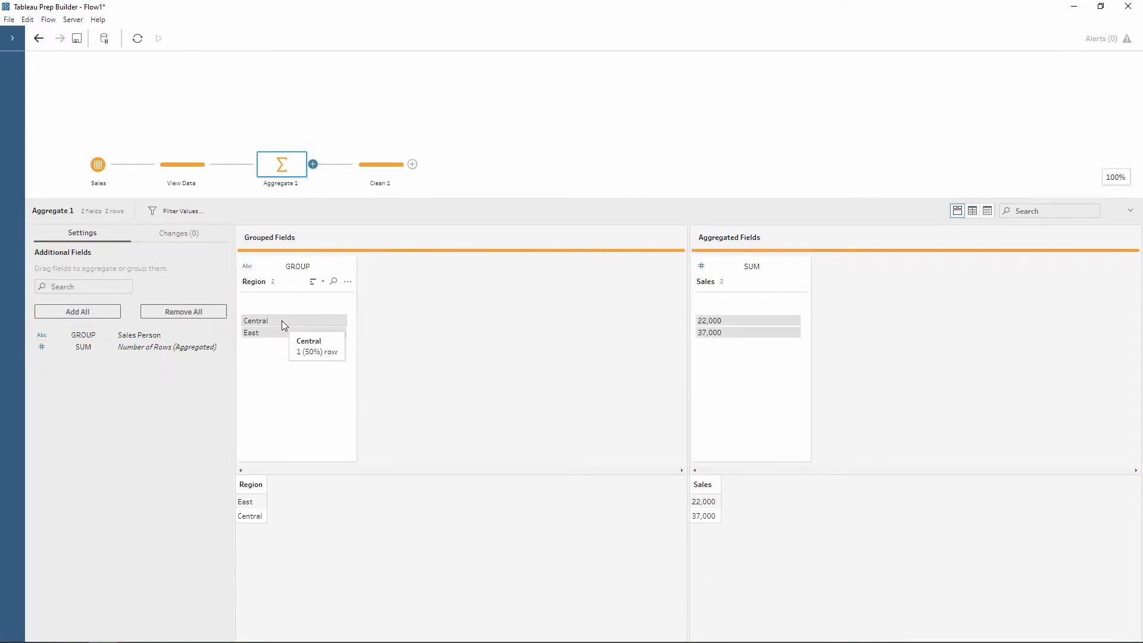
pyautogui.moveTo(268, 333)
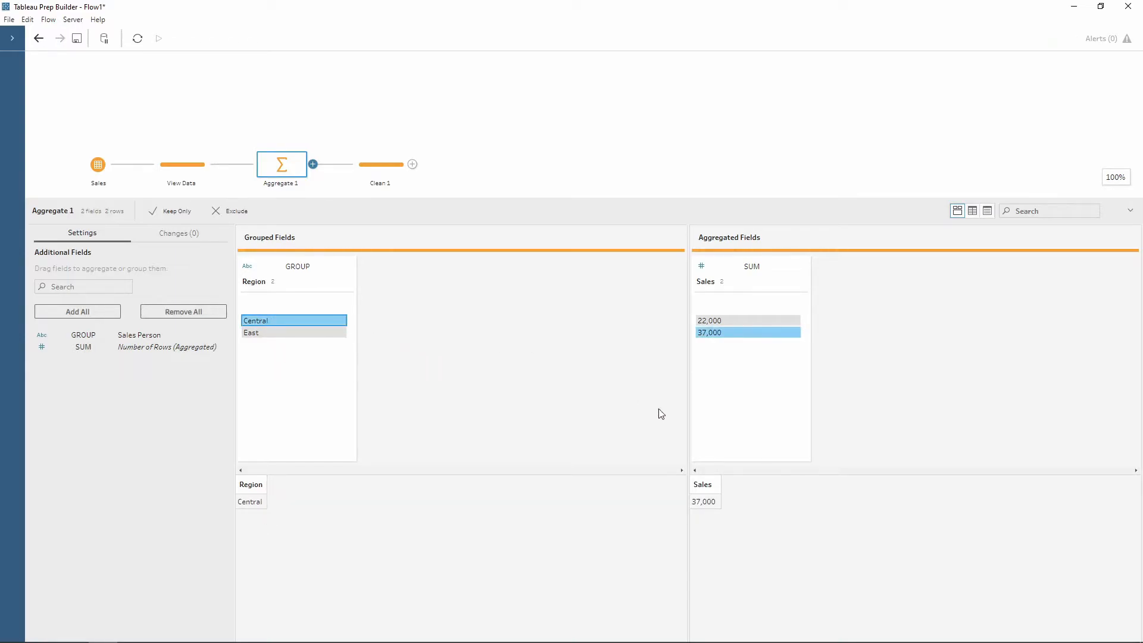
pyautogui.moveTo(685, 346)
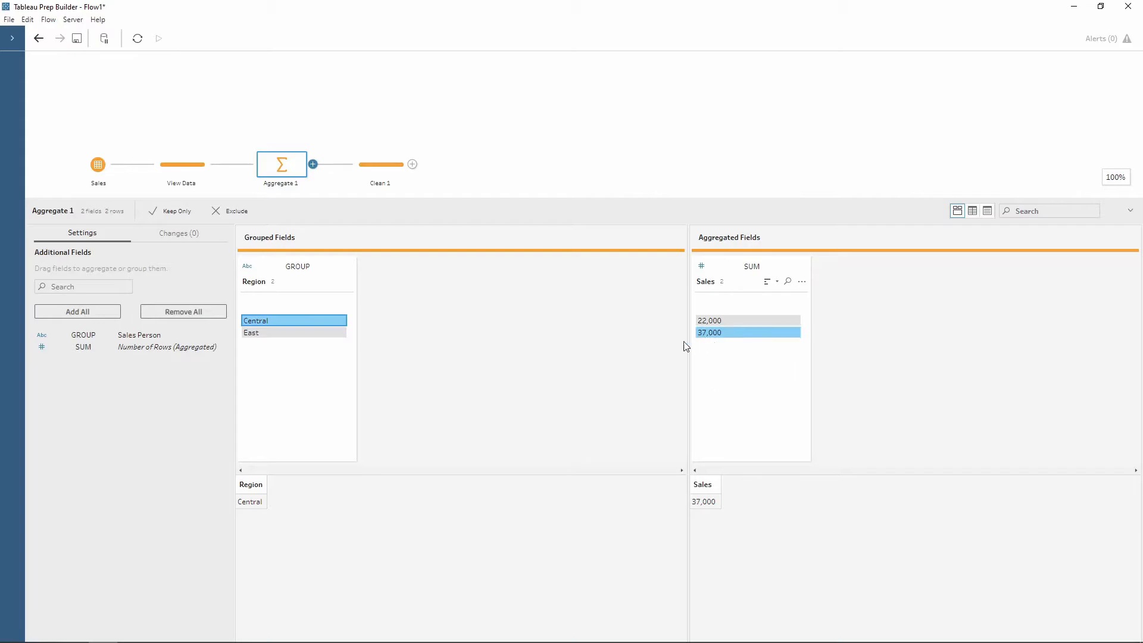
pyautogui.click(294, 333)
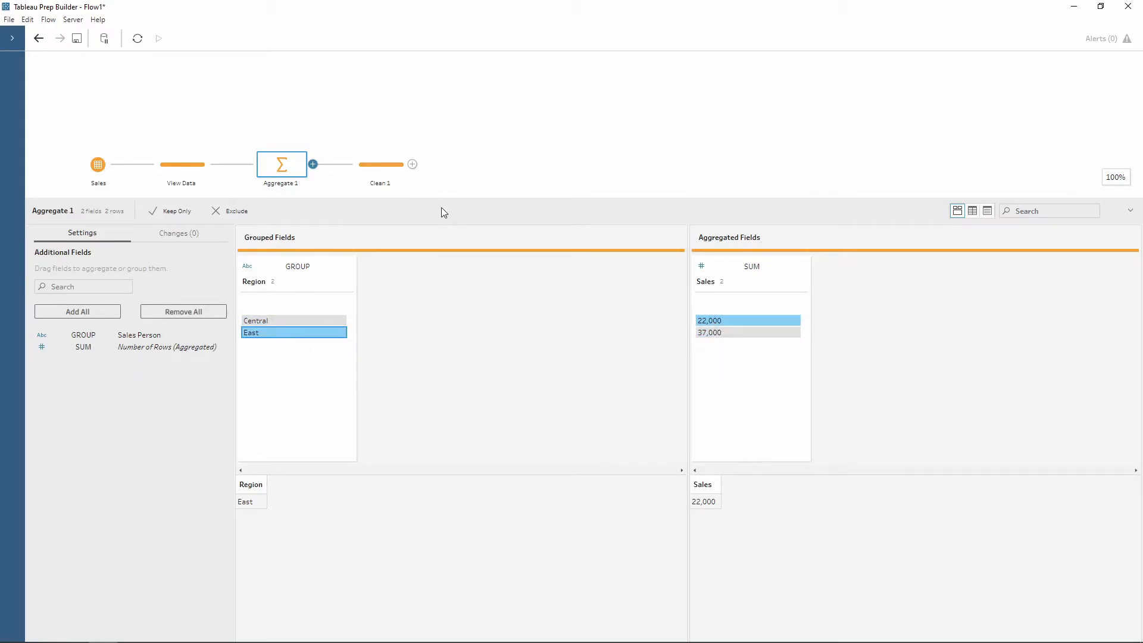
pyautogui.click(379, 164)
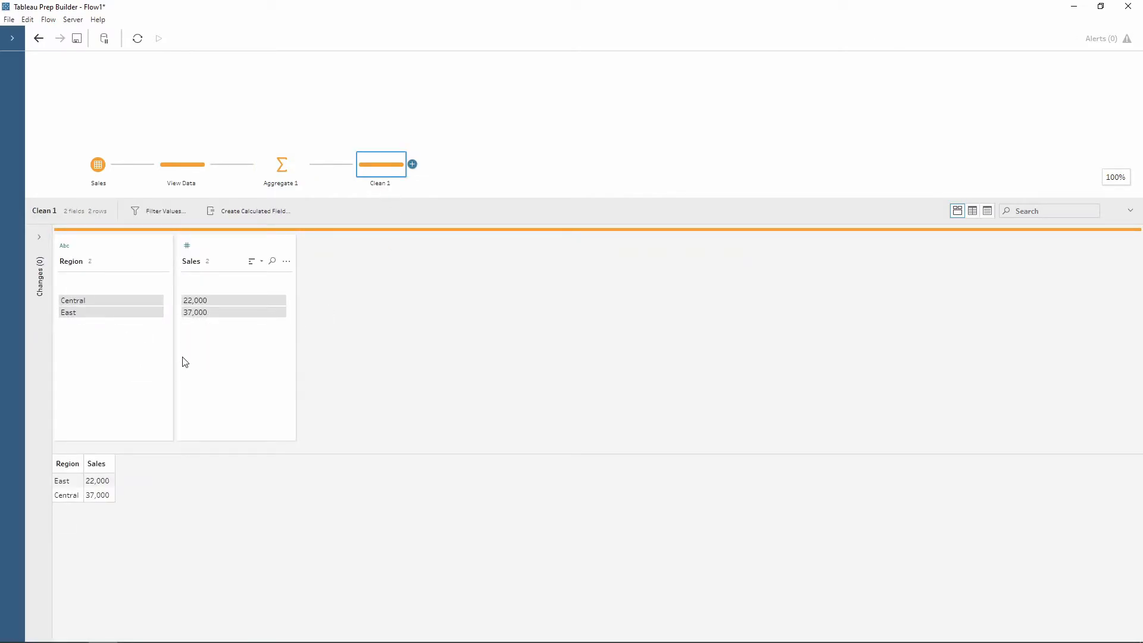
pyautogui.moveTo(290, 334)
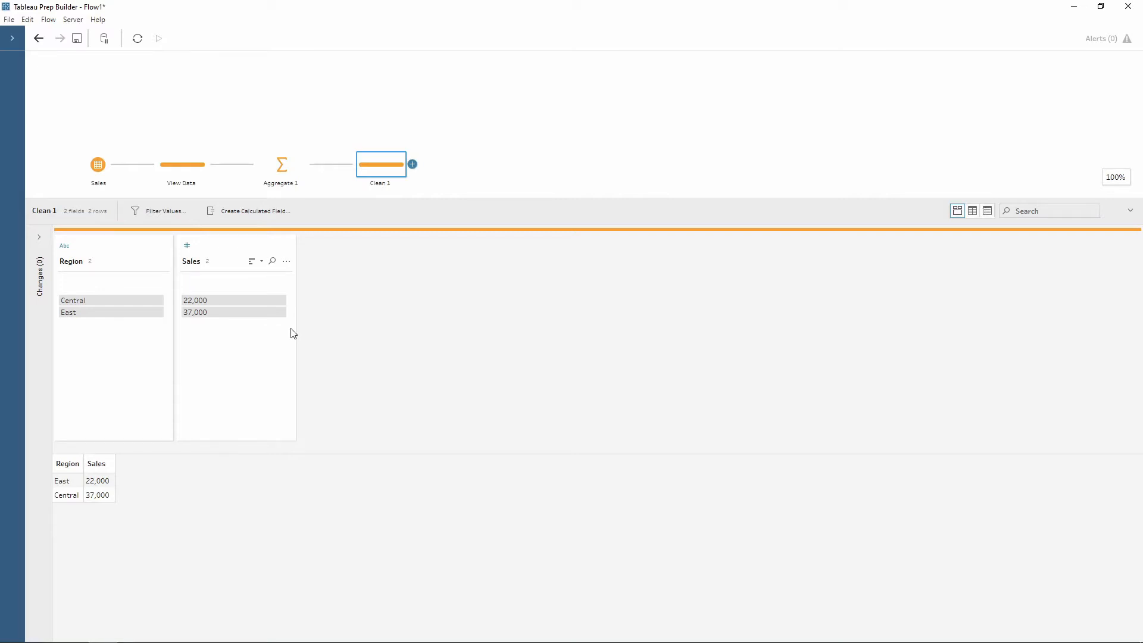
pyautogui.moveTo(323, 329)
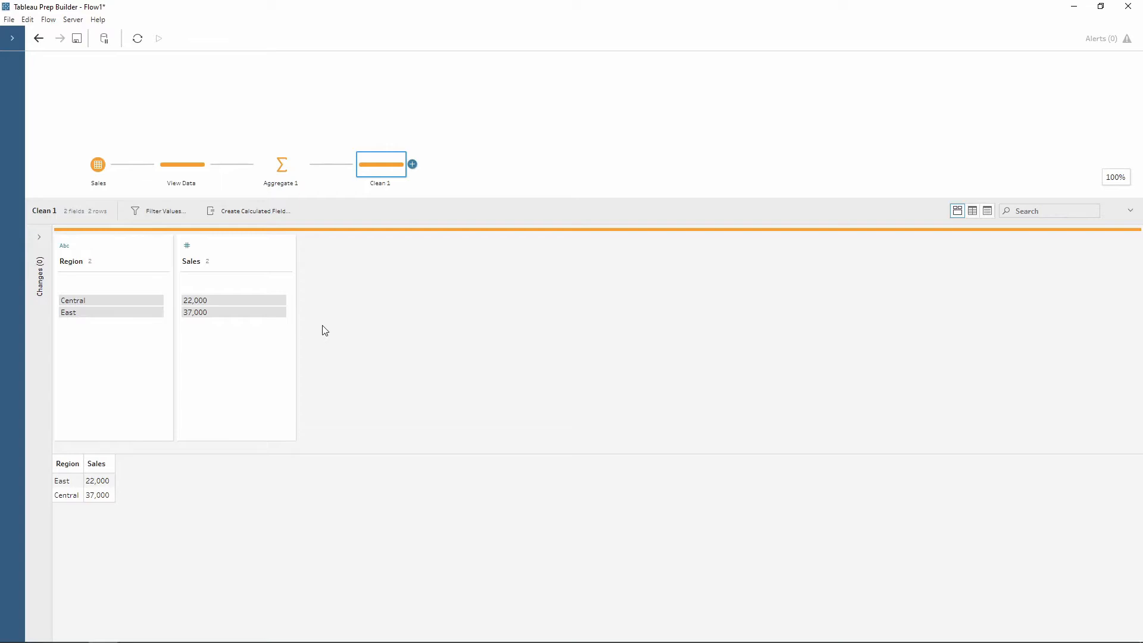
pyautogui.moveTo(283, 123)
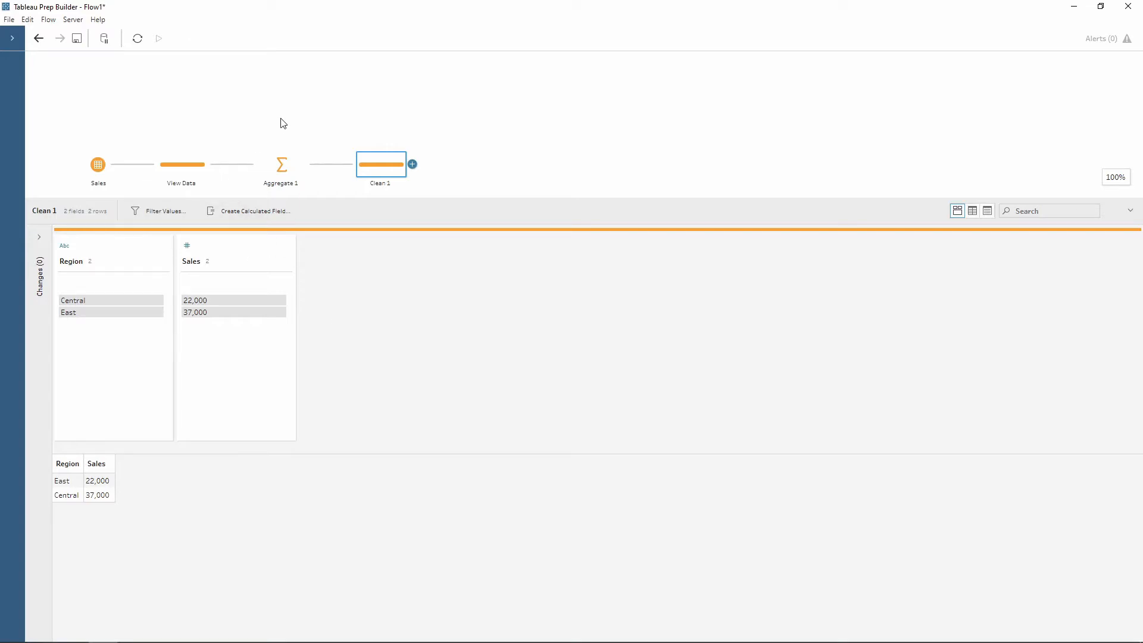
# Step: Collapse the step details so only the Sales → View Data → Aggregate 1 → Clean 1 flow shows
pyautogui.click(181, 164)
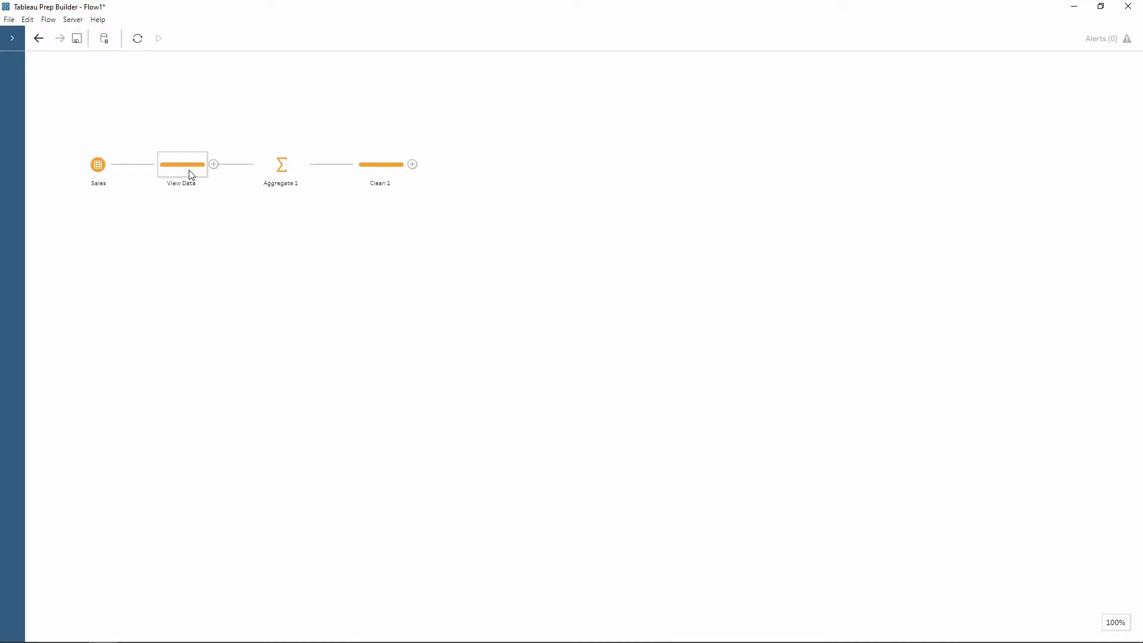
pyautogui.moveTo(213, 165)
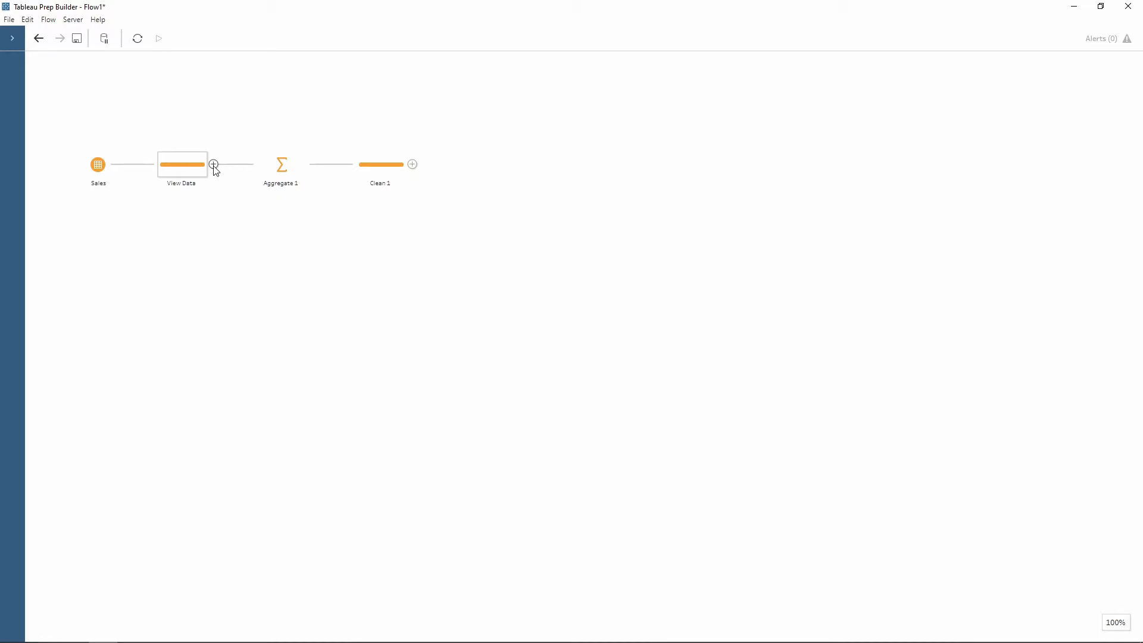
# Step: Branch a second step, Aggregate 2, off View Data
pyautogui.click(213, 164)
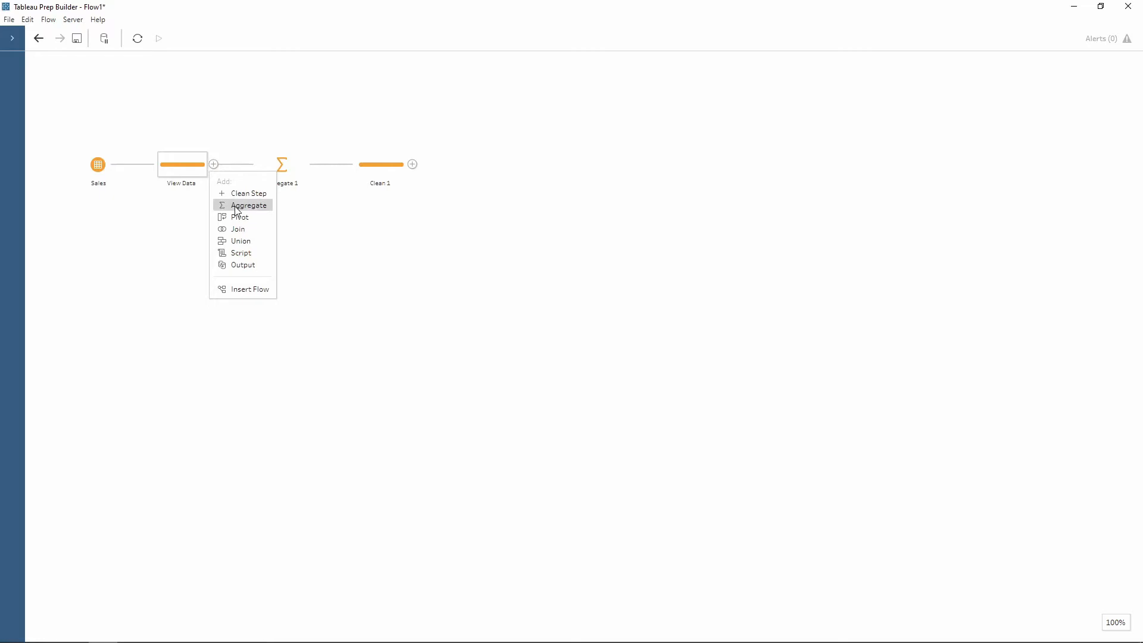
pyautogui.click(249, 205)
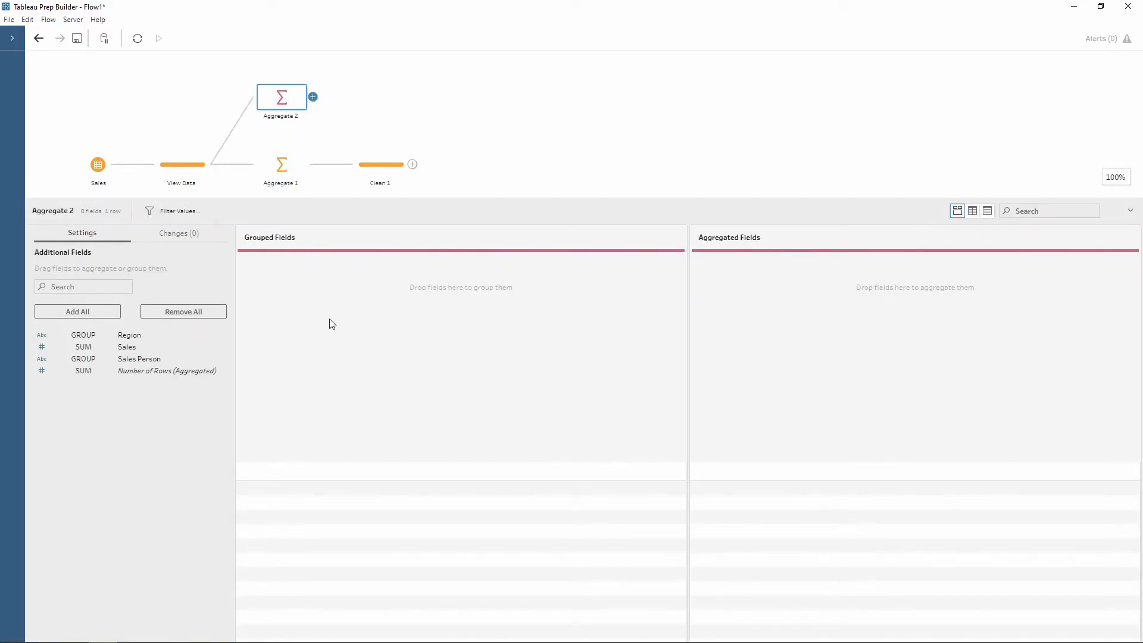
pyautogui.moveTo(135, 341)
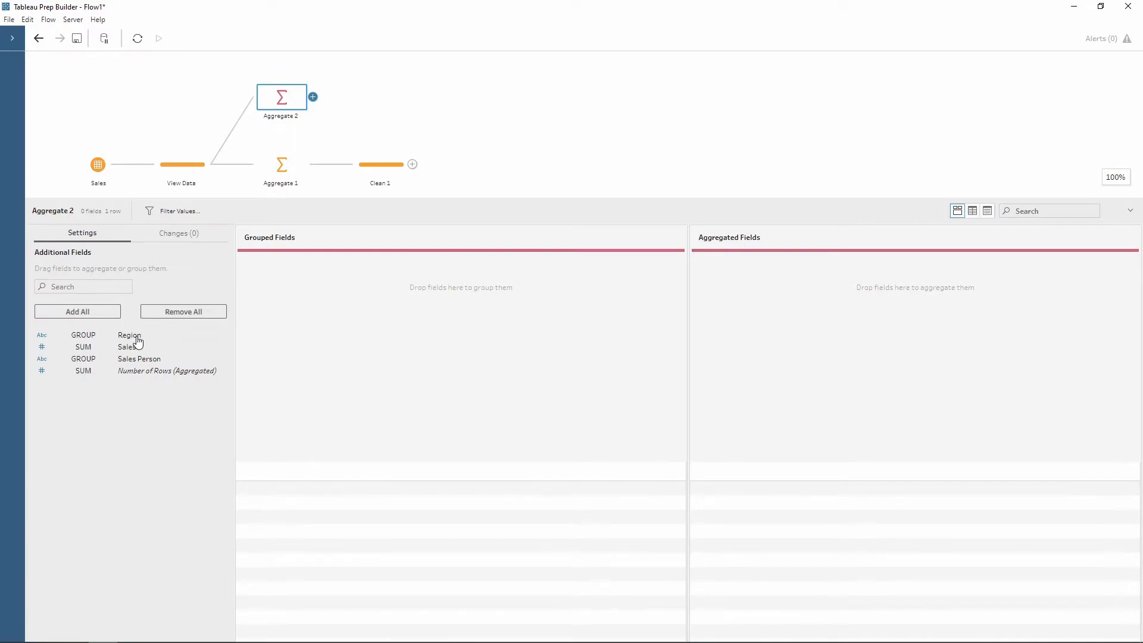
pyautogui.moveTo(128, 335)
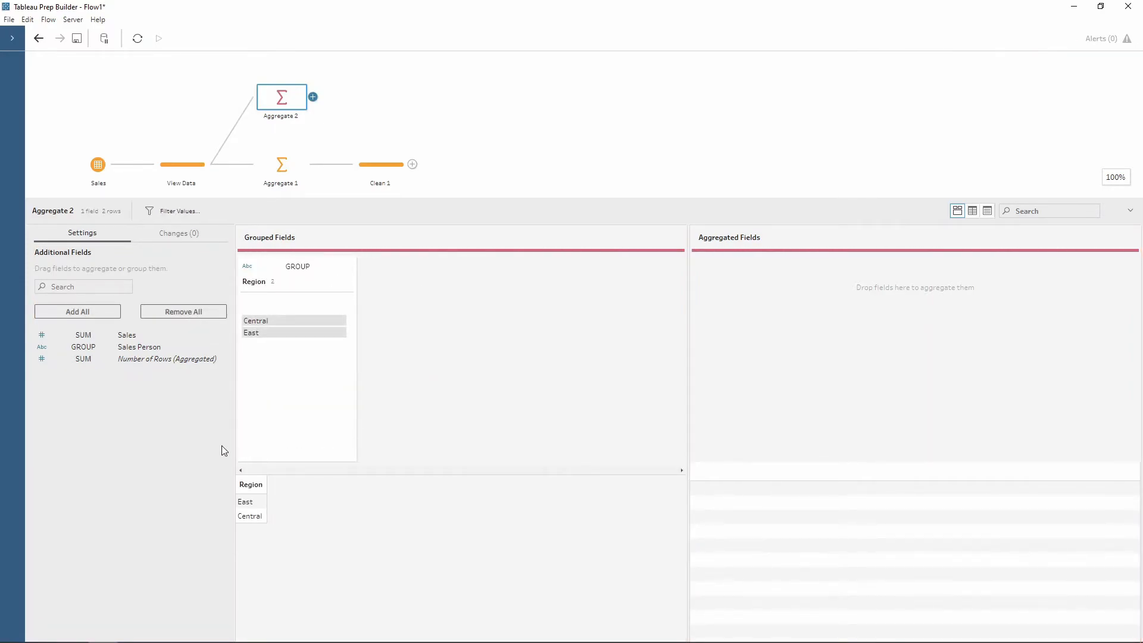
pyautogui.moveTo(175, 437)
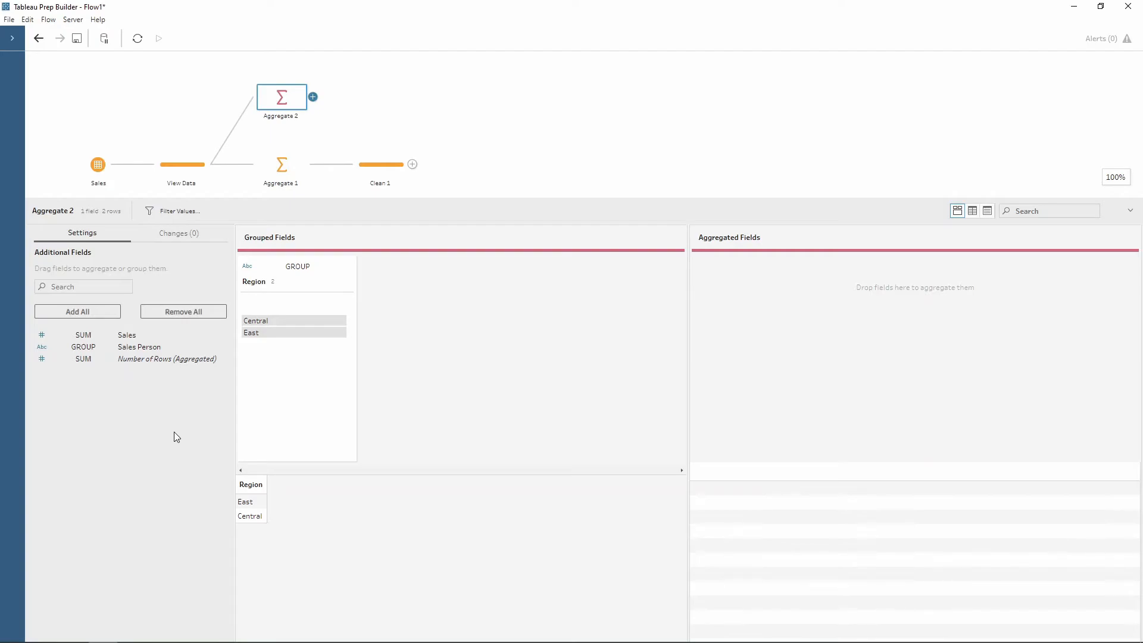
pyautogui.moveTo(138, 346)
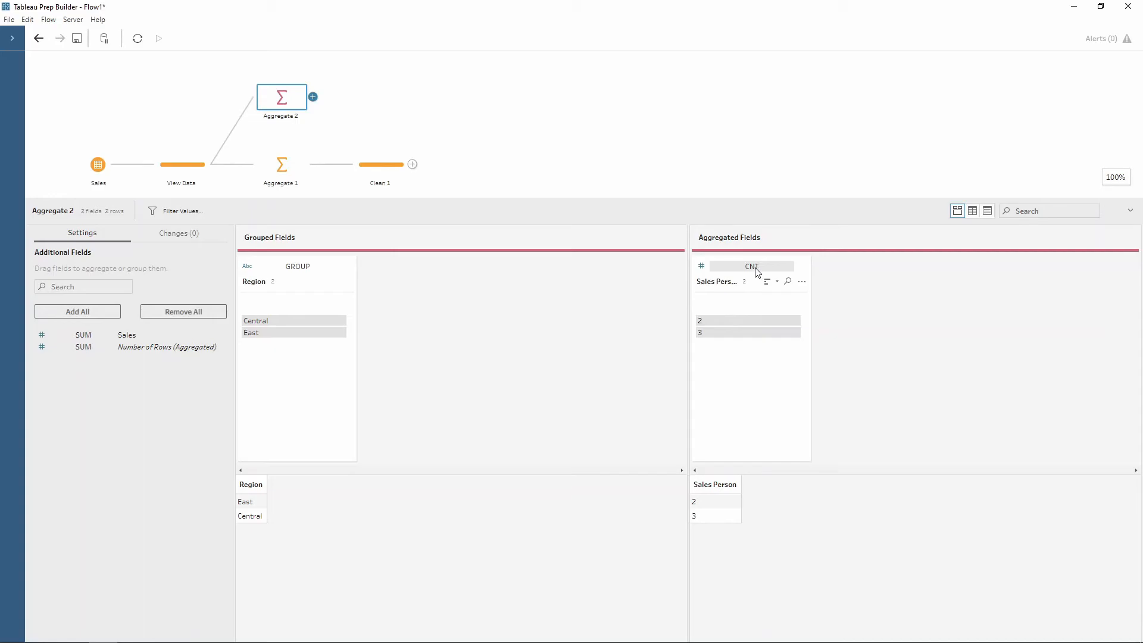
pyautogui.moveTo(855, 346)
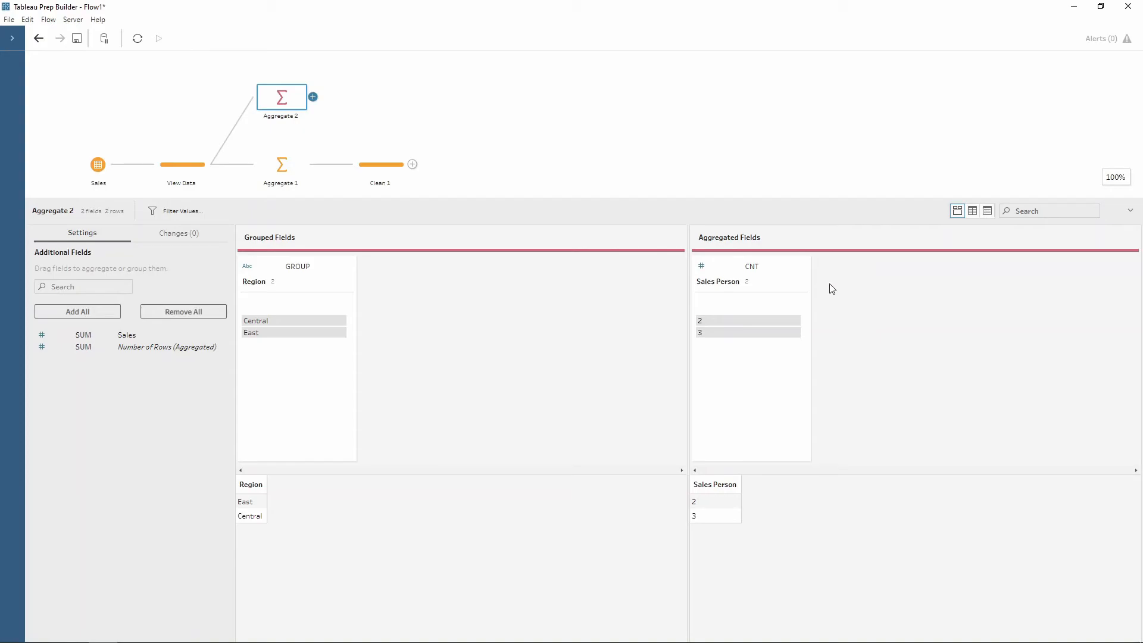
pyautogui.moveTo(801, 281)
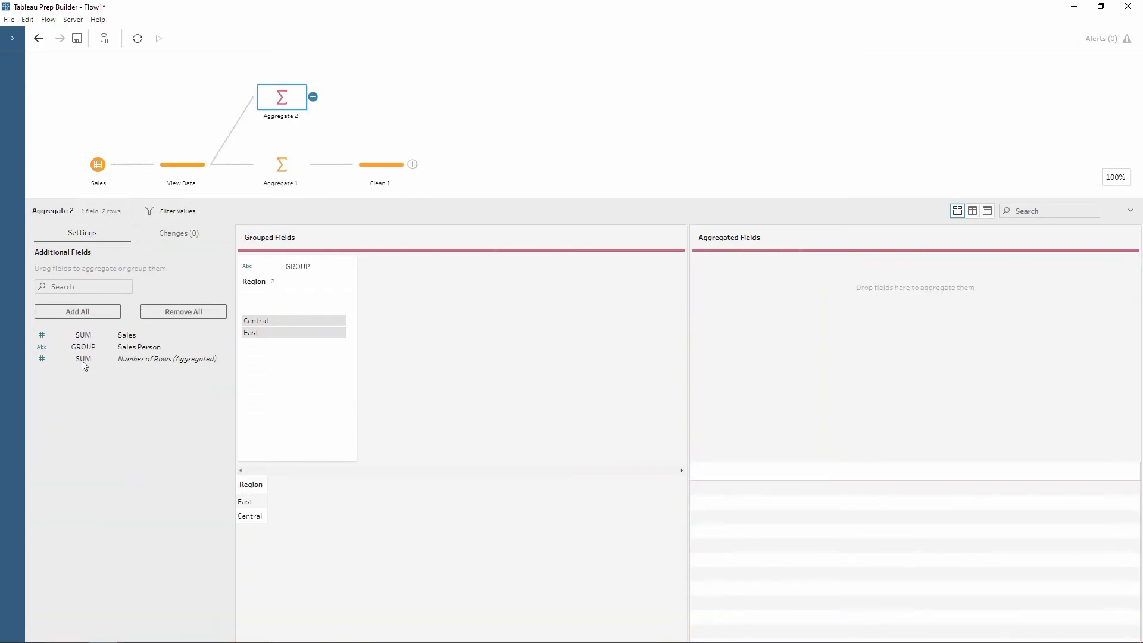
pyautogui.moveTo(88, 354)
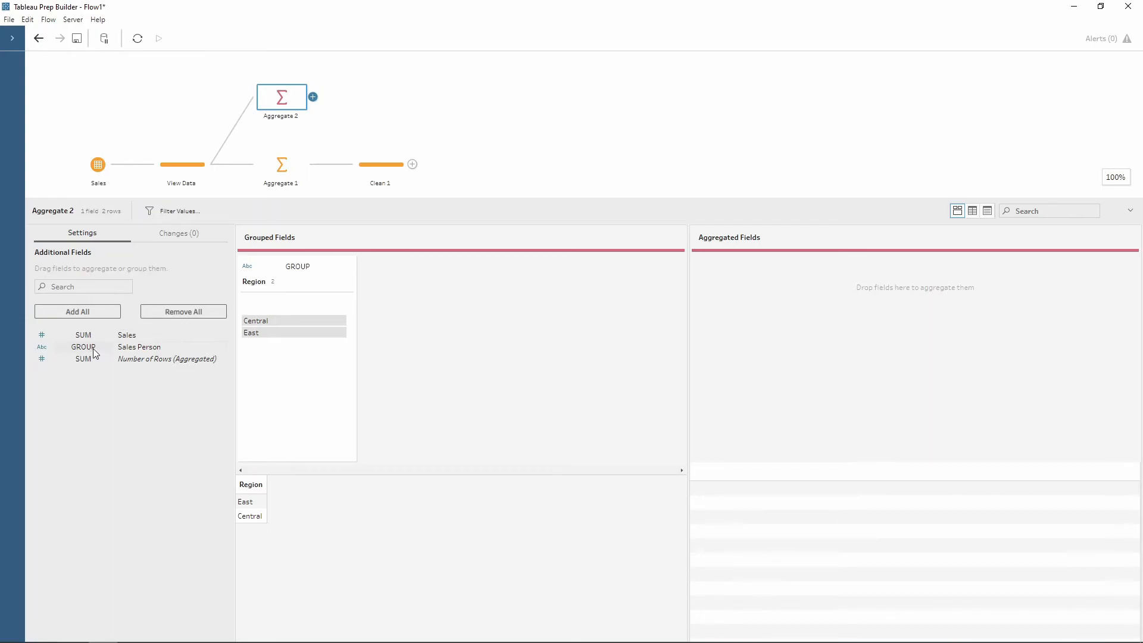
# Step: Aggregate Sales Person as Count Distinct per Region, giving 2 and 3
pyautogui.click(83, 346)
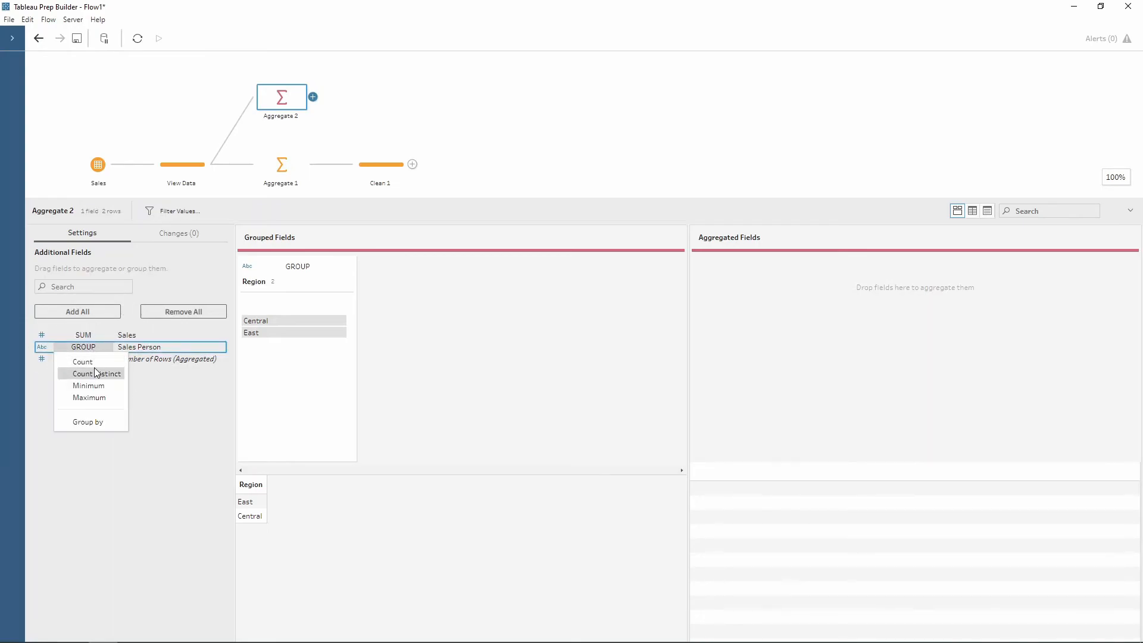
pyautogui.moveTo(95, 373)
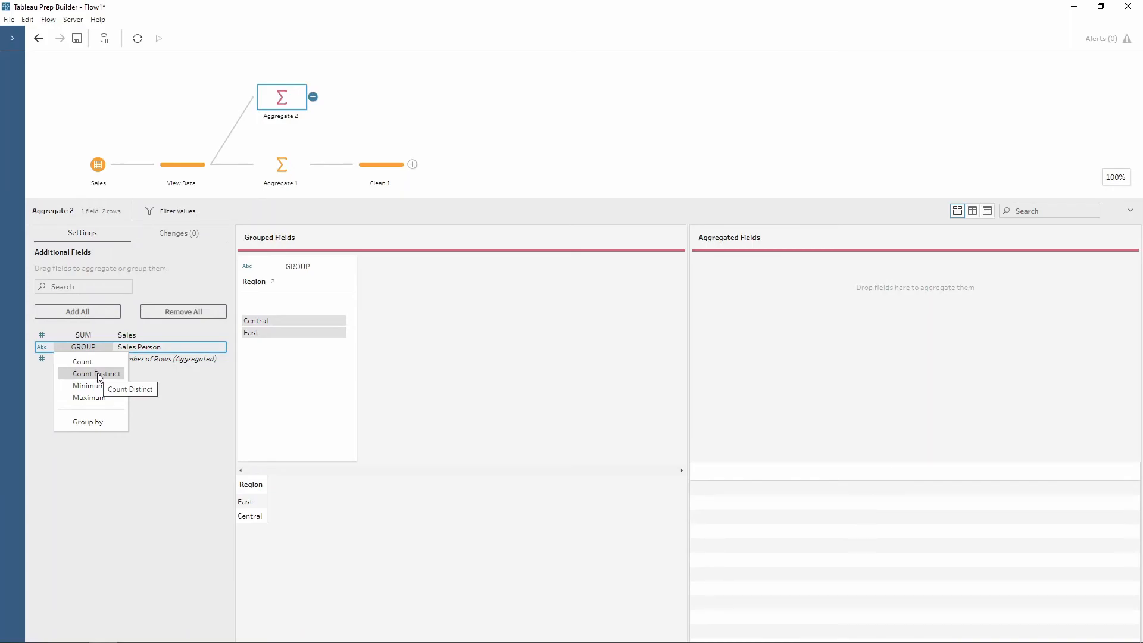
pyautogui.click(97, 372)
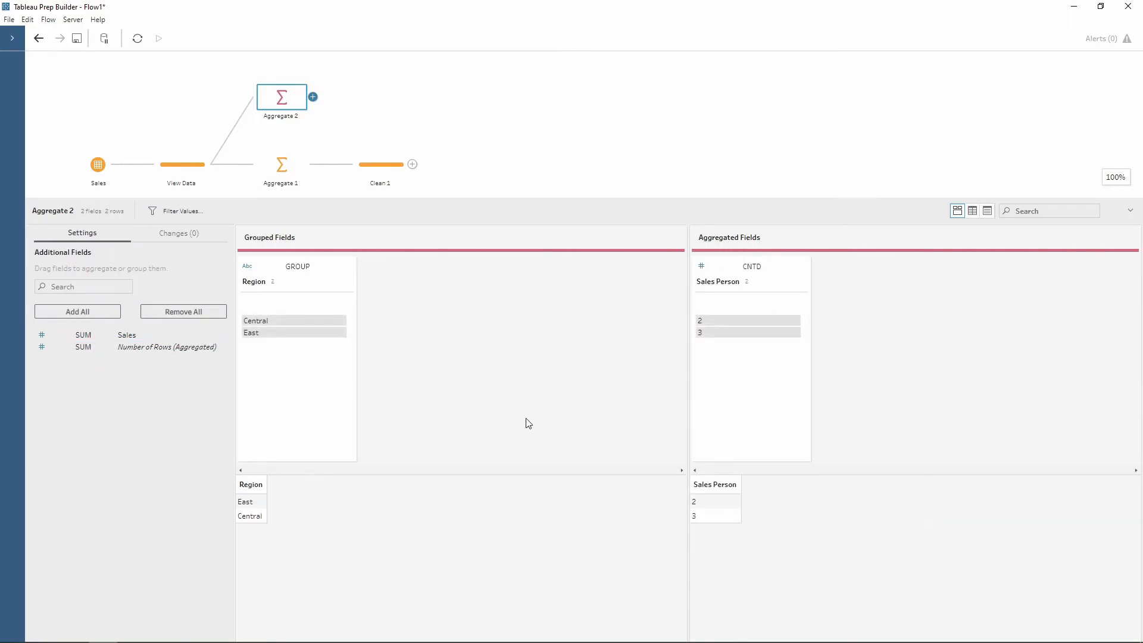
pyautogui.moveTo(314, 99)
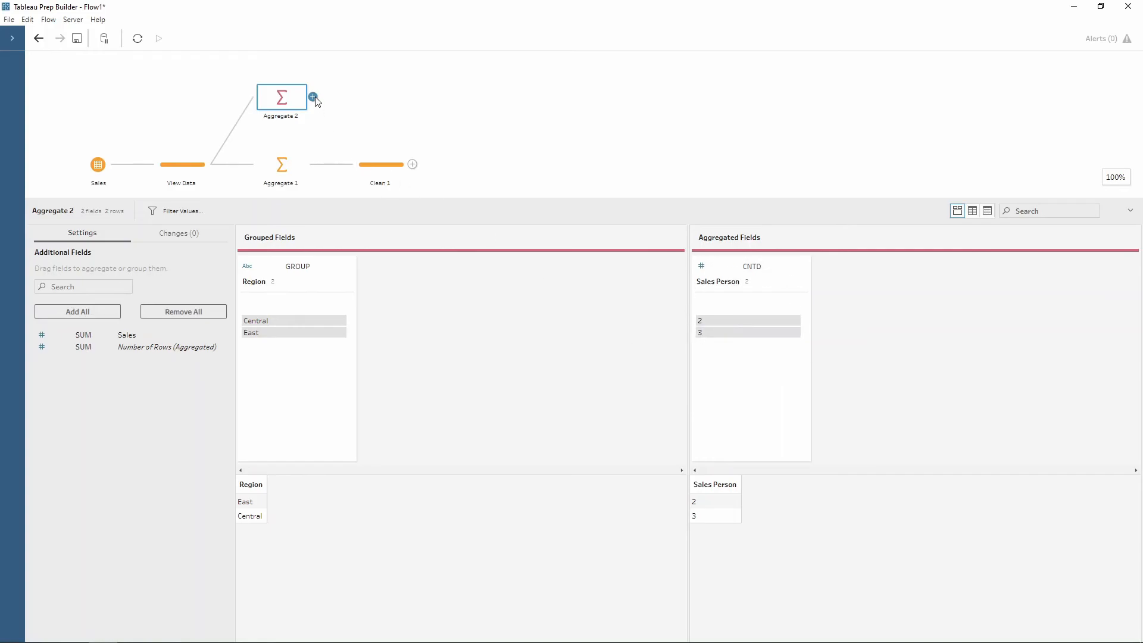
# Step: Add Clean 2 after Aggregate 2, showing East with 2 and Central with 3 Sales Persons
pyautogui.click(313, 99)
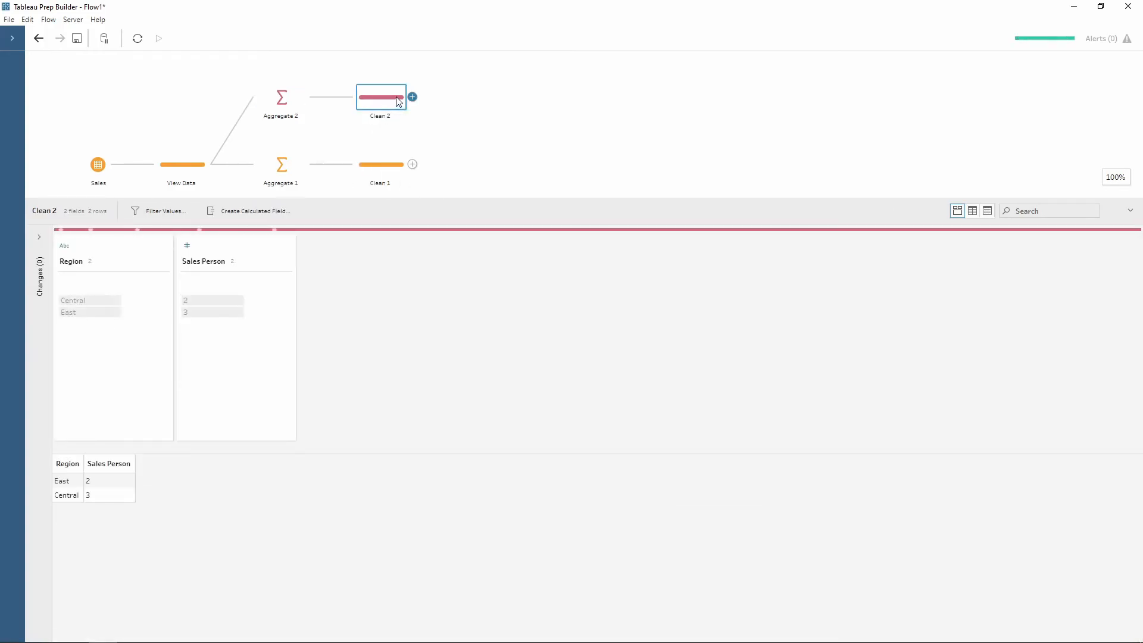
pyautogui.moveTo(103, 300)
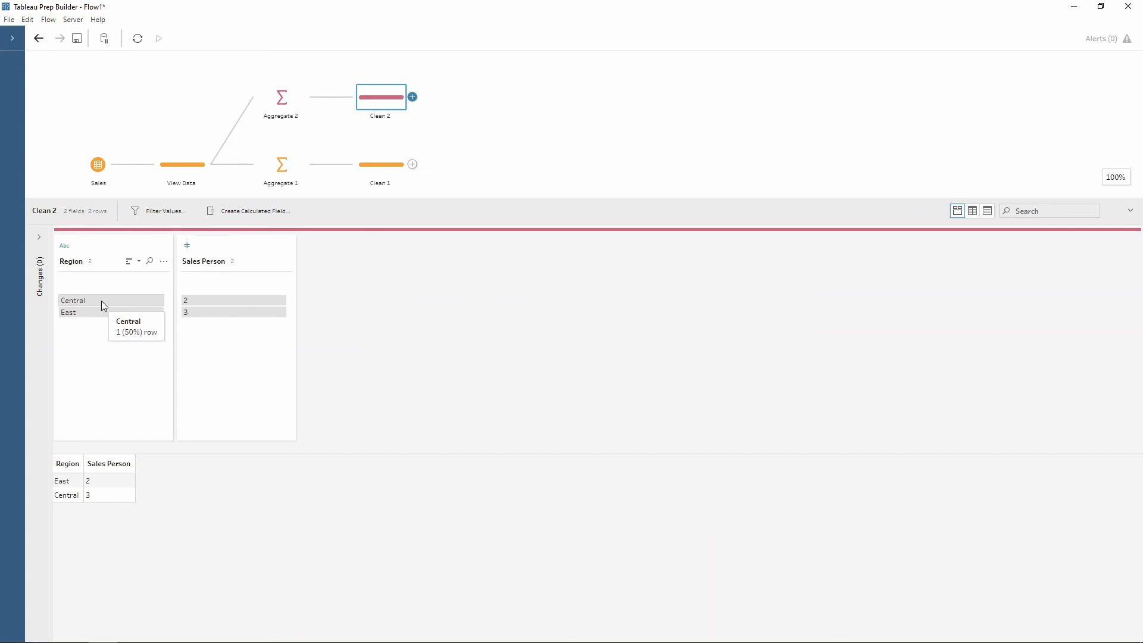
pyautogui.moveTo(192, 314)
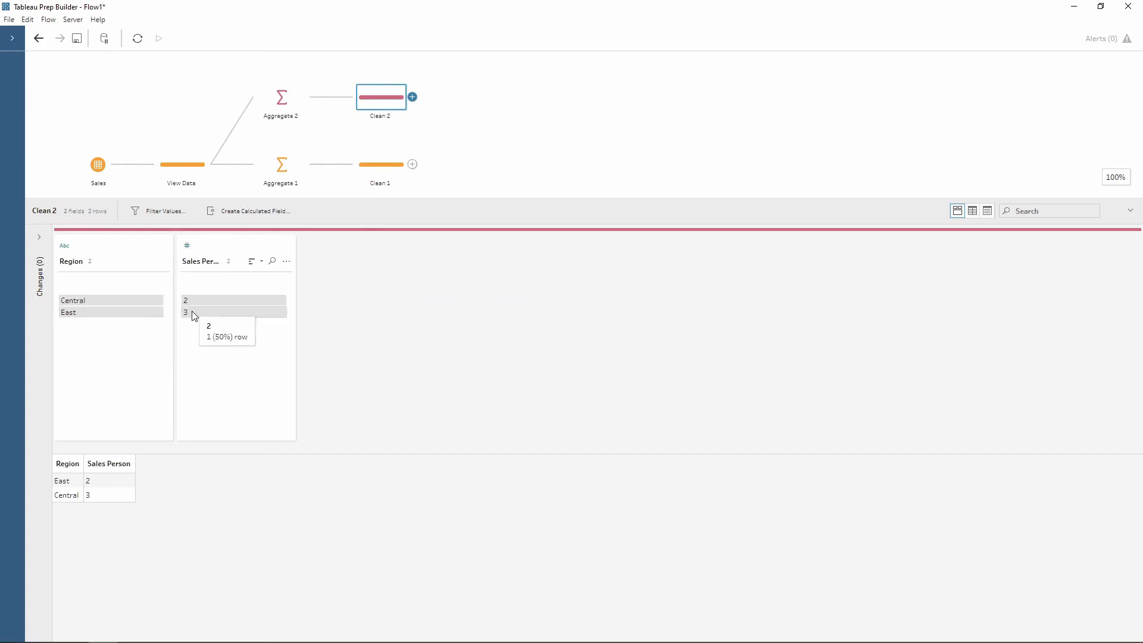
pyautogui.moveTo(520, 164)
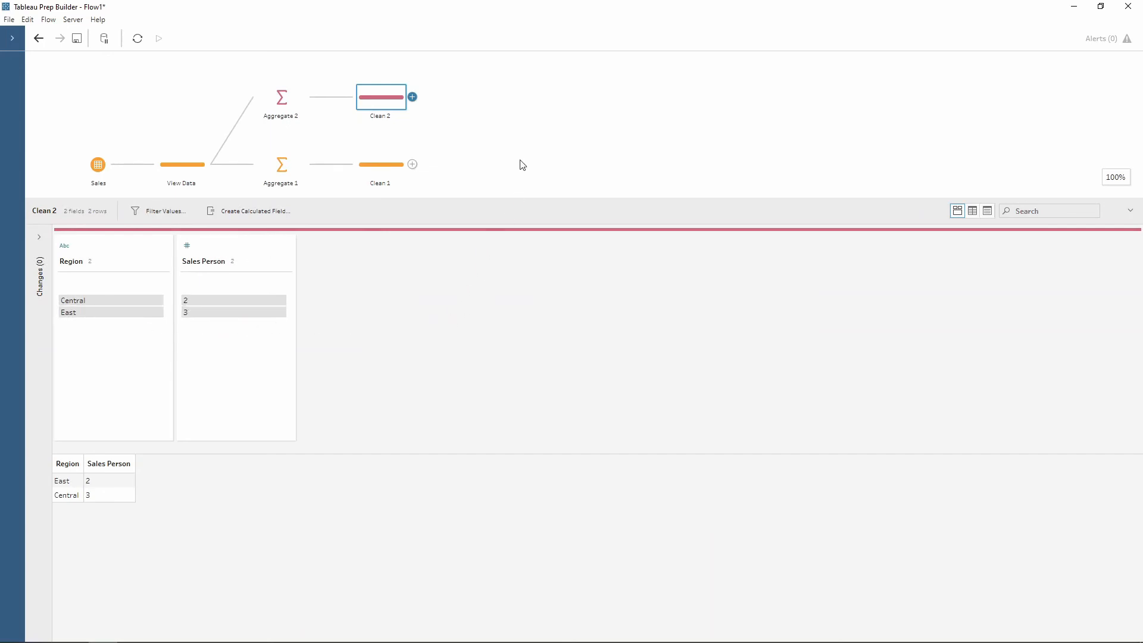